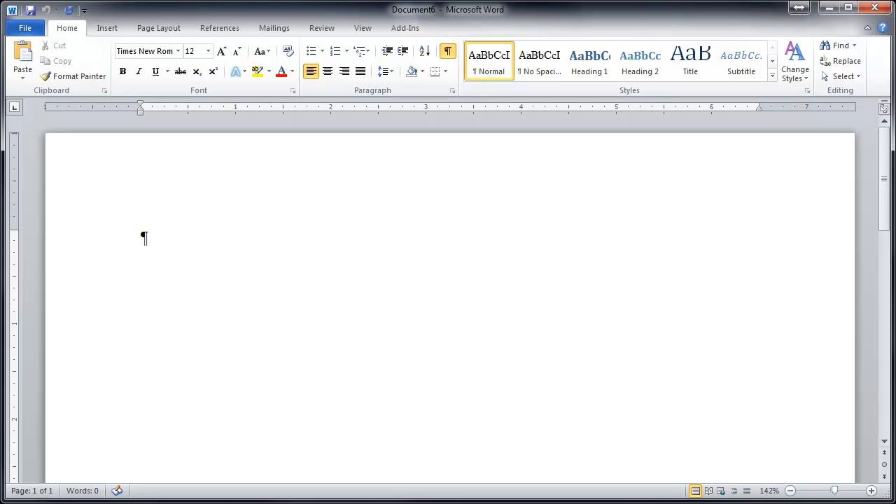
# Step: Enter the heading 'Chores List' and start a new line beneath it
pyautogui.write('Ch')
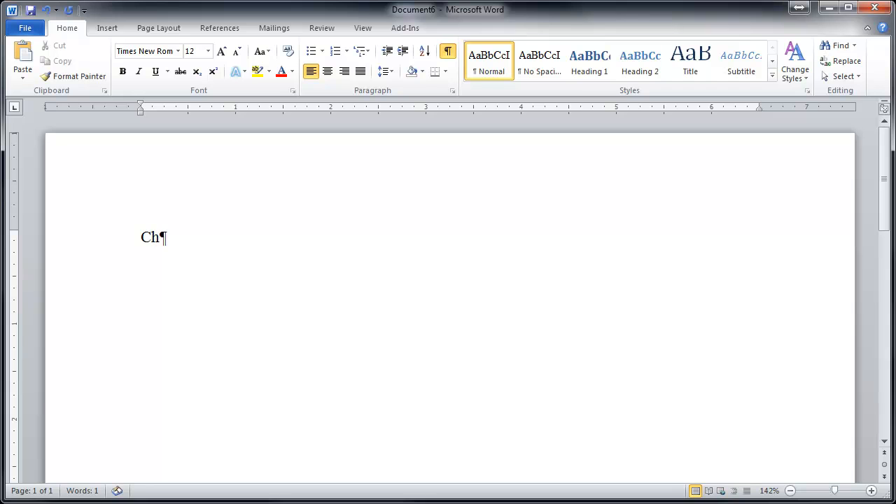
pyautogui.write('ores List')
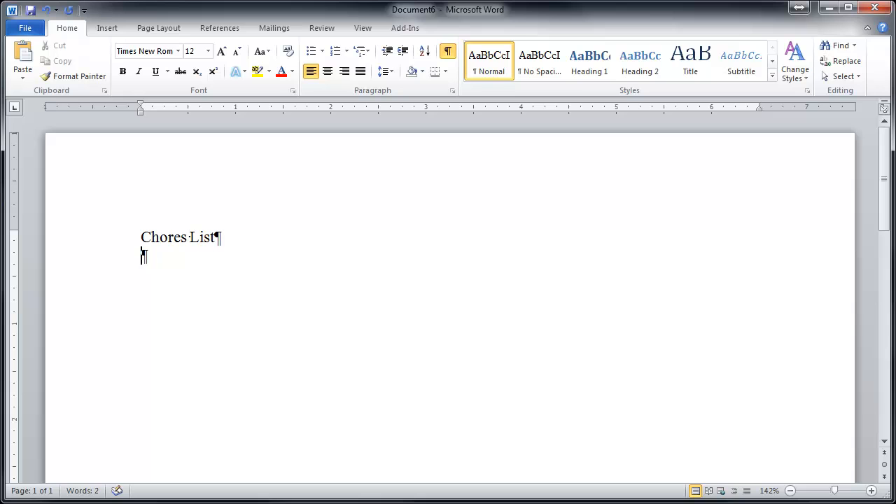
pyautogui.press('enter')
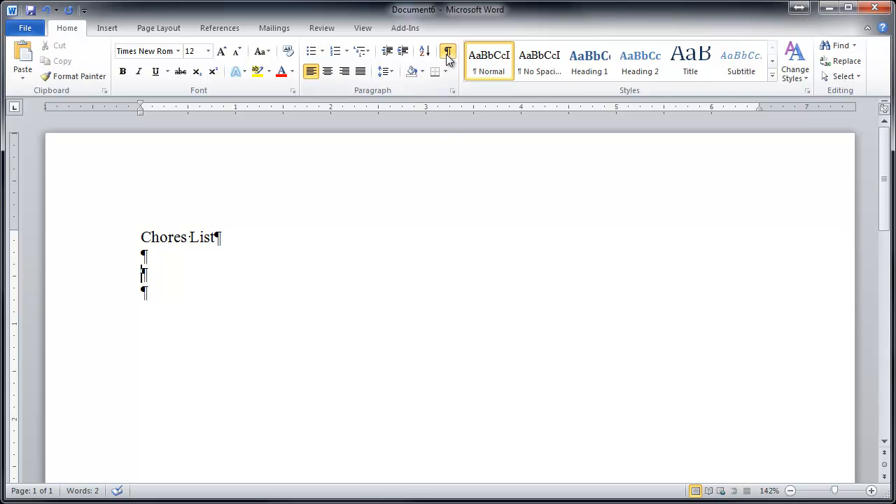
pyautogui.moveTo(446, 51)
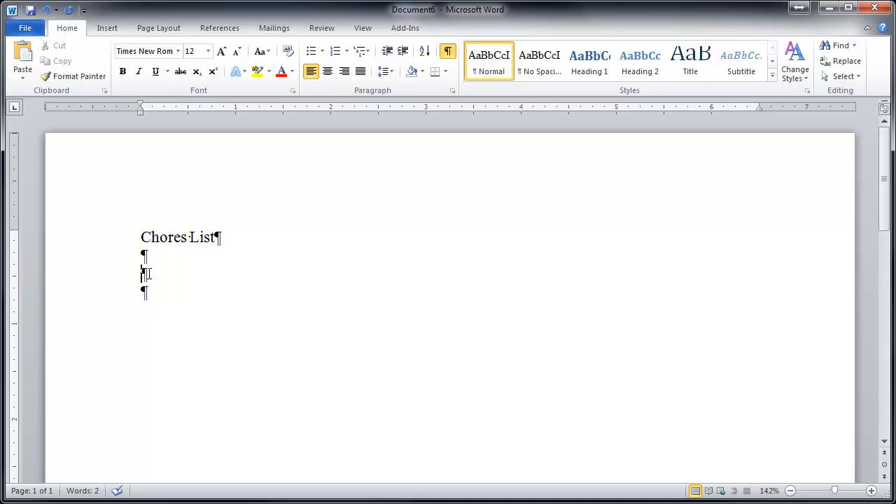
pyautogui.moveTo(153, 305)
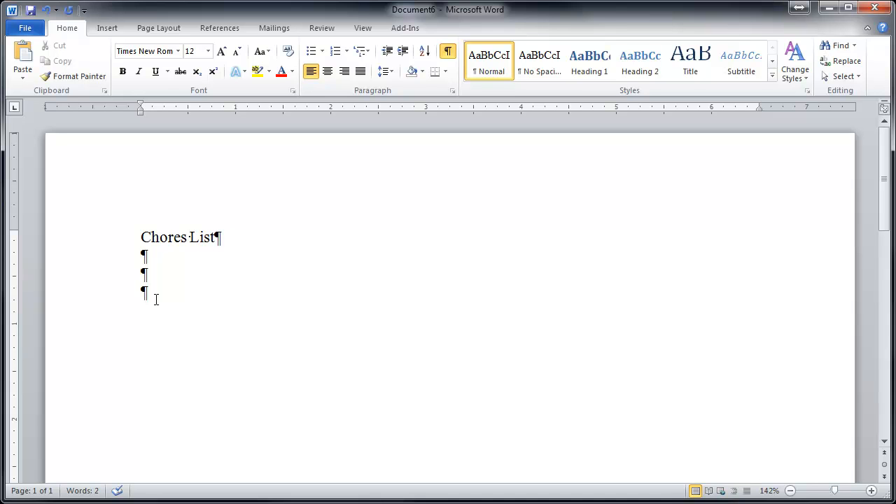
pyautogui.moveTo(157, 258)
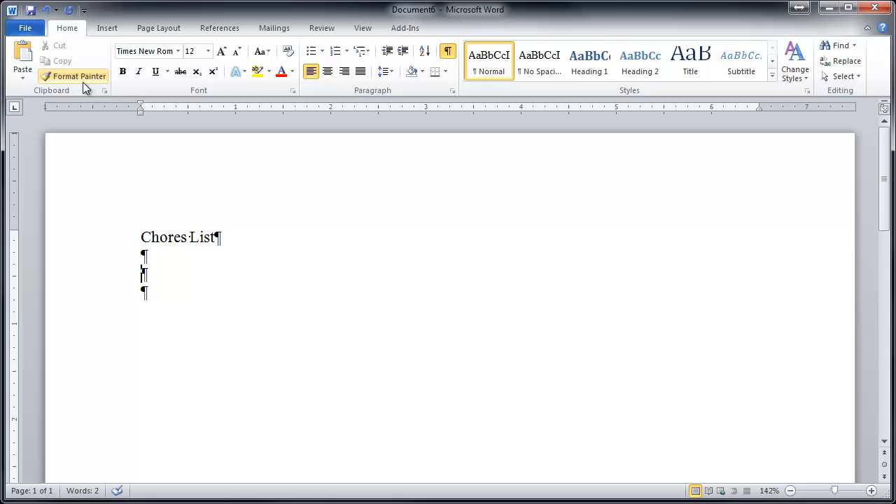
# Step: Insert a 6-column by 5-row table under the heading via Insert > Table
pyautogui.click(107, 28)
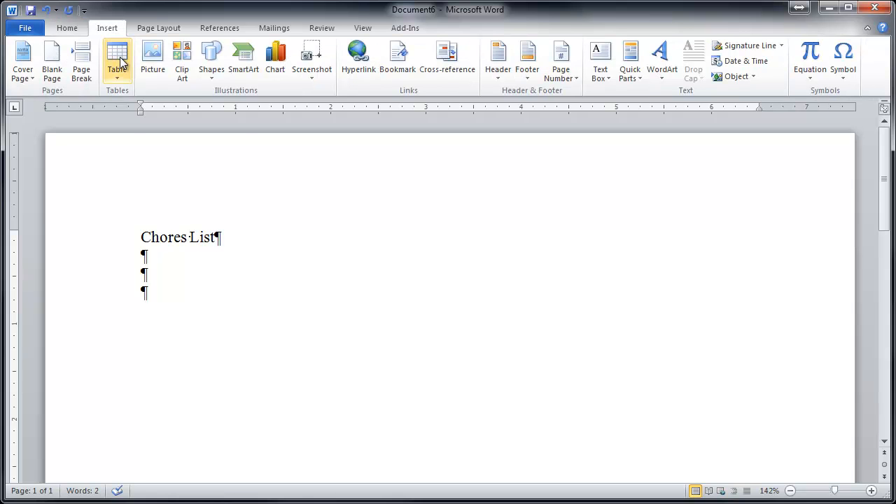
pyautogui.click(118, 59)
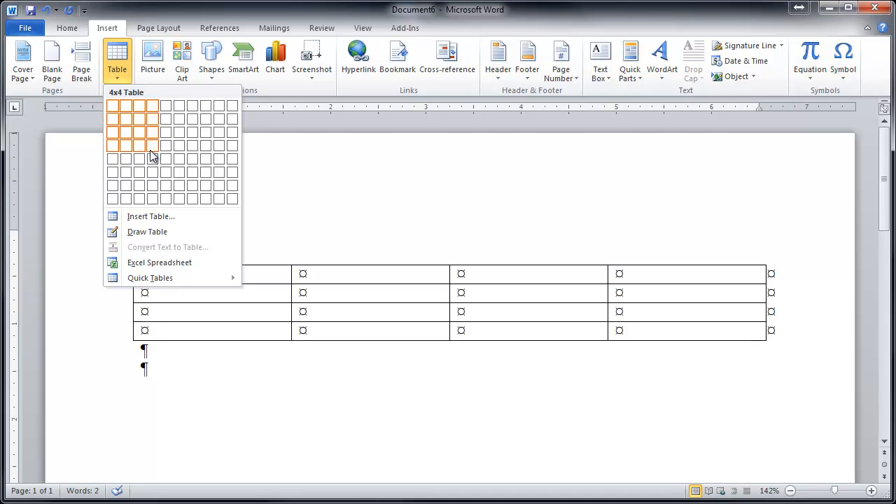
pyautogui.moveTo(151, 215)
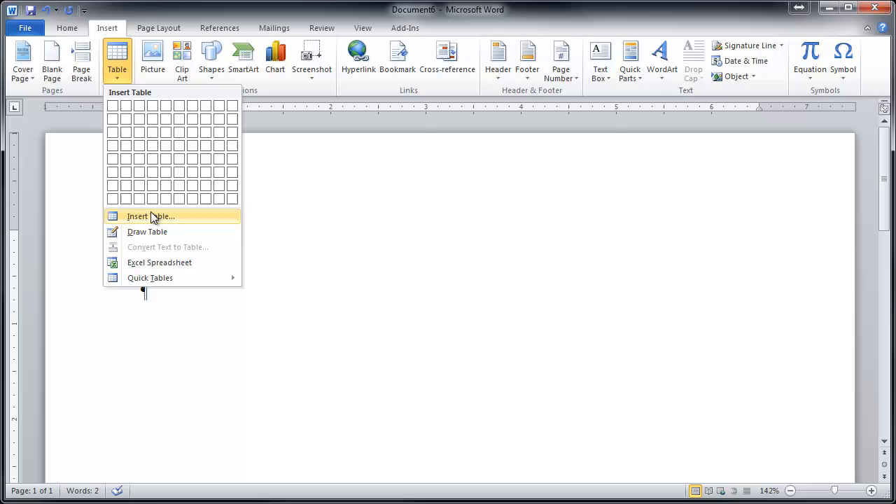
pyautogui.click(151, 216)
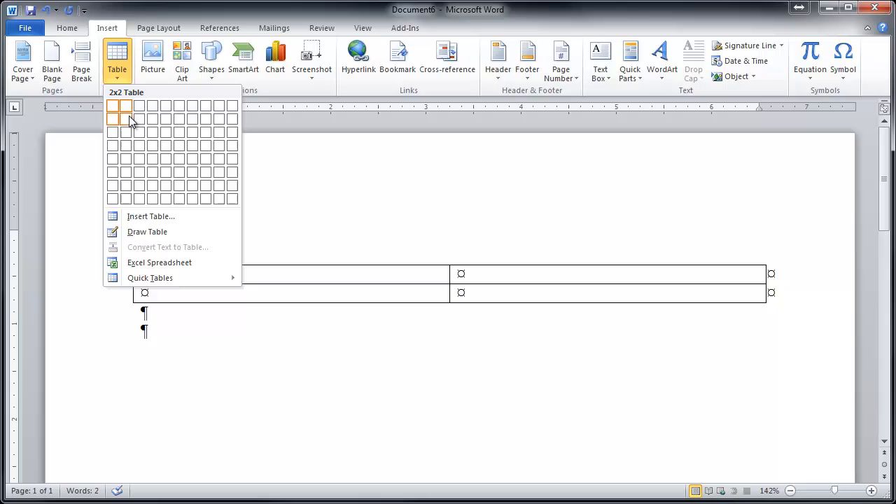
pyautogui.moveTo(137, 106)
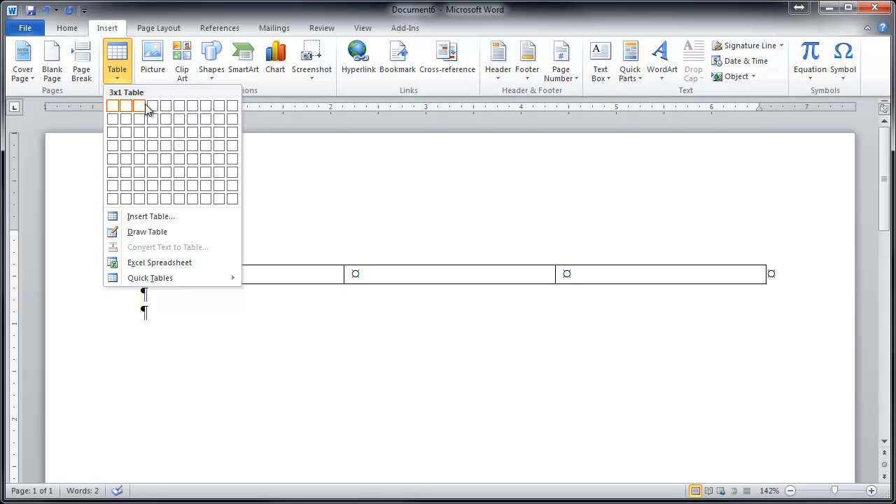
pyautogui.moveTo(180, 119)
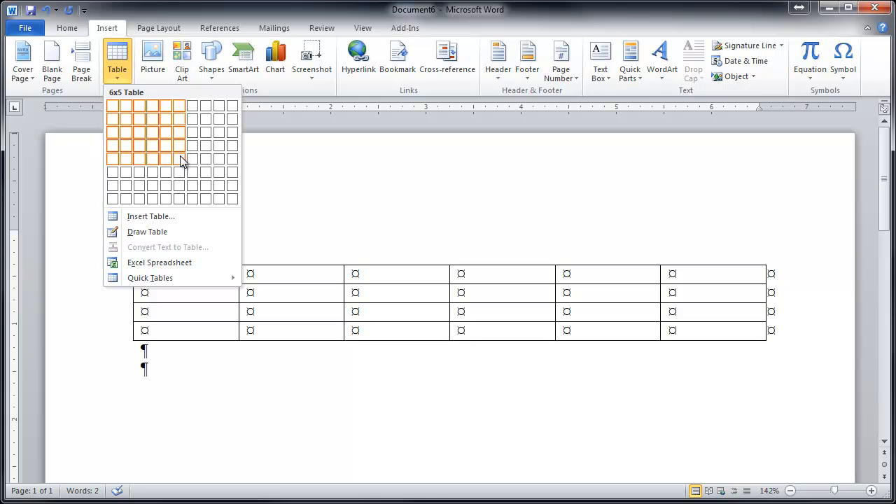
pyautogui.click(179, 157)
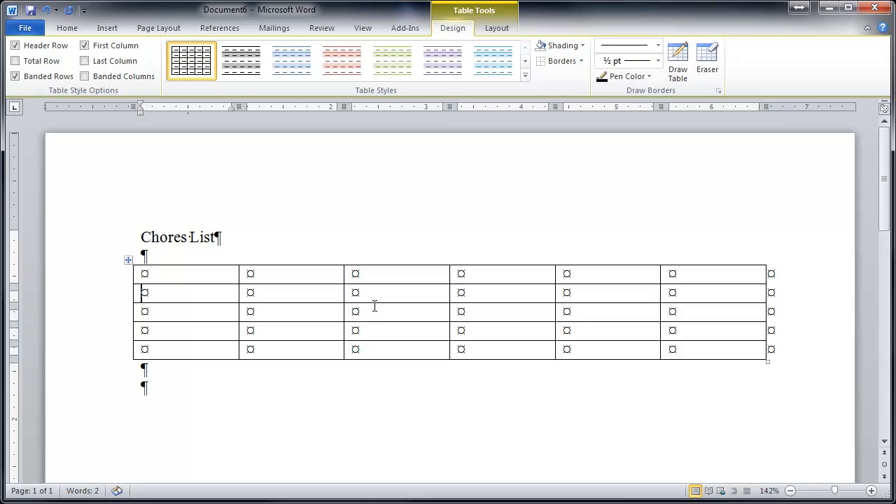
# Step: Label the first-column cells below the corner #1, #2, #3 and #4
pyautogui.write('#1')
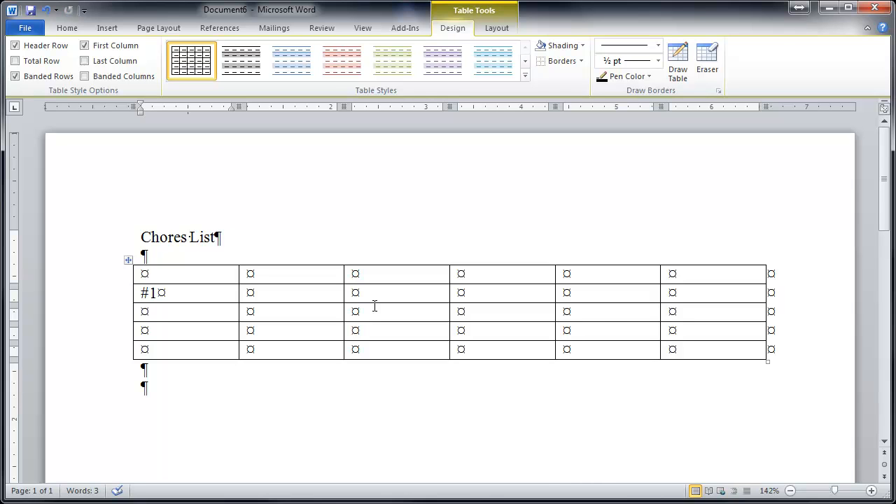
pyautogui.write('#2')
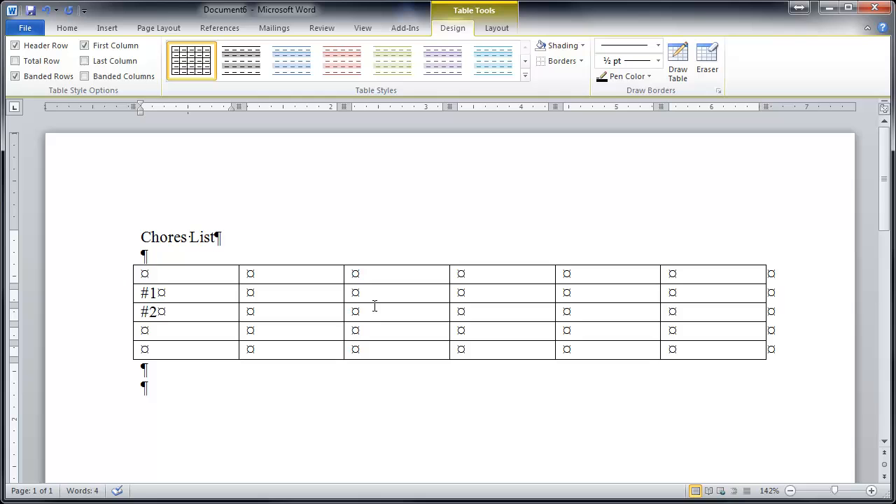
pyautogui.write('#3')
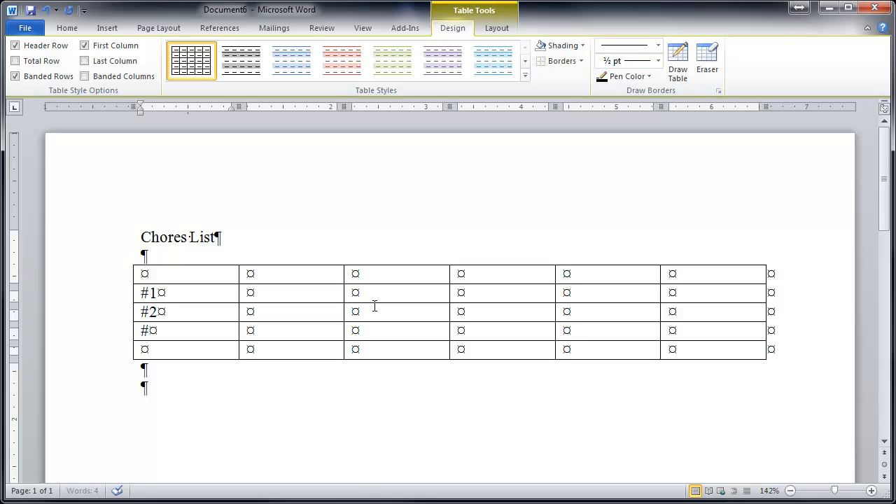
pyautogui.write('3')
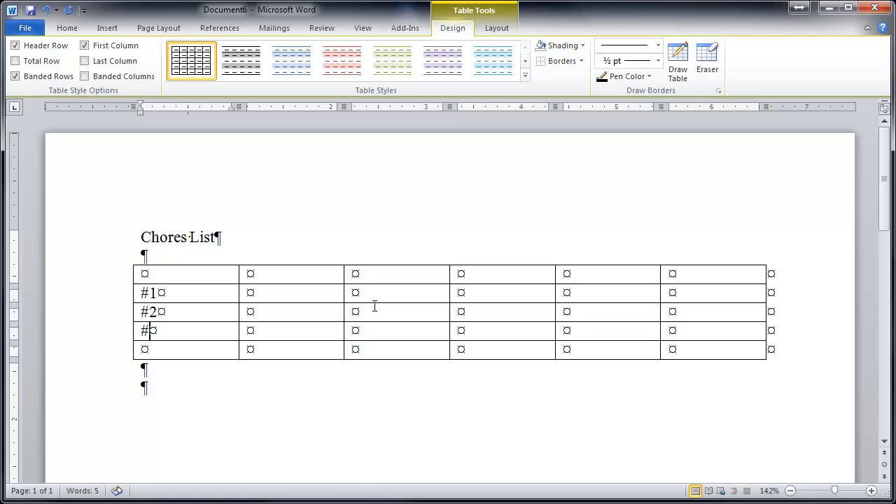
pyautogui.write('#3')
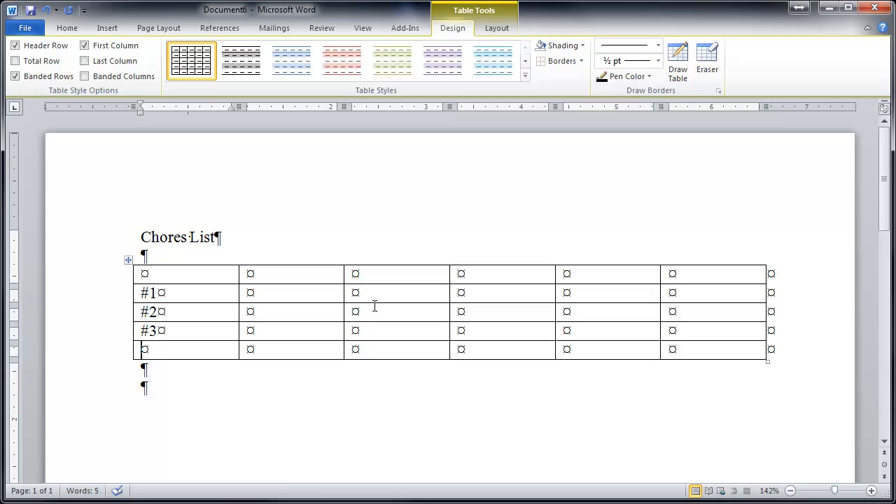
pyautogui.write('#')
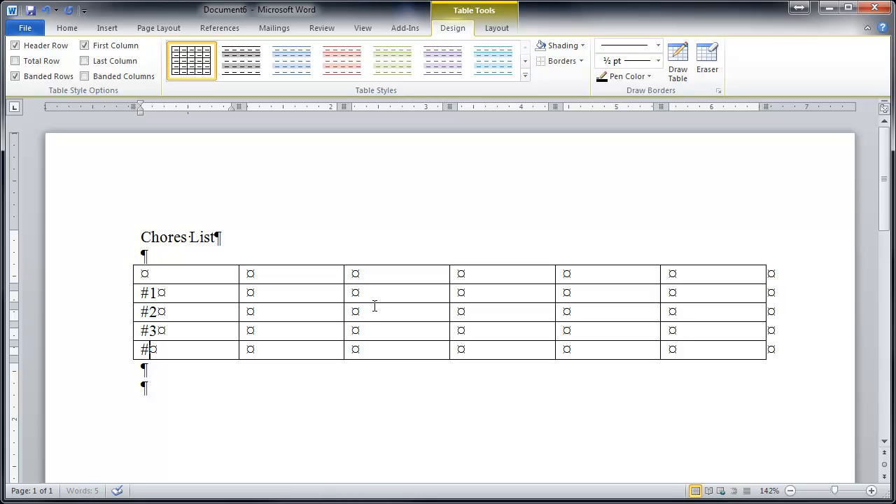
pyautogui.write('4')
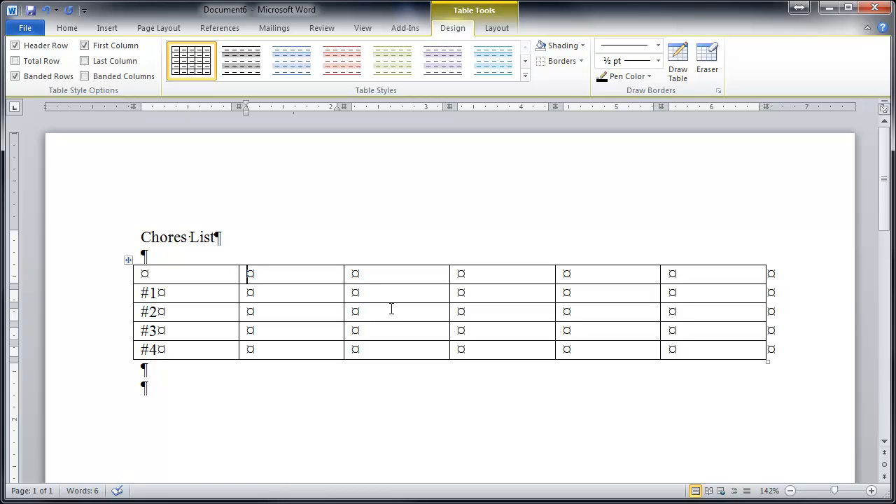
# Step: Fill the top row with Monday, Tuesday, Wednesday, Thursday and Friday headers
pyautogui.write('Monday')
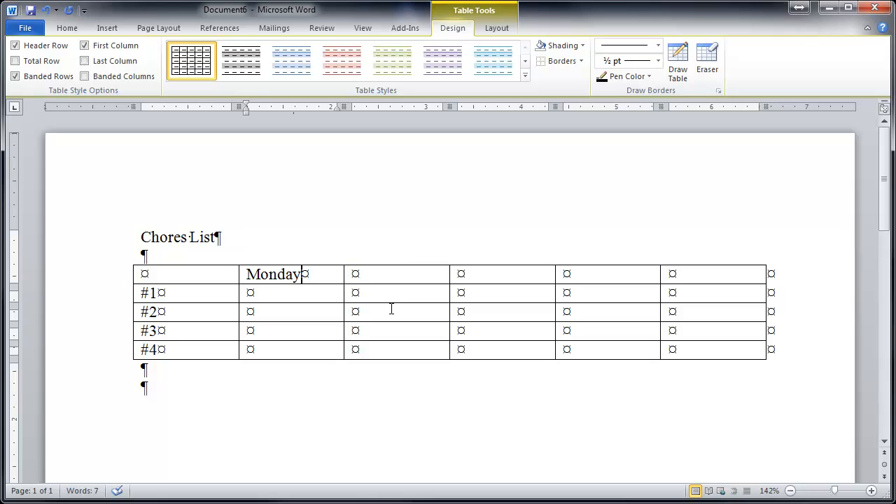
pyautogui.write('Tuesday')
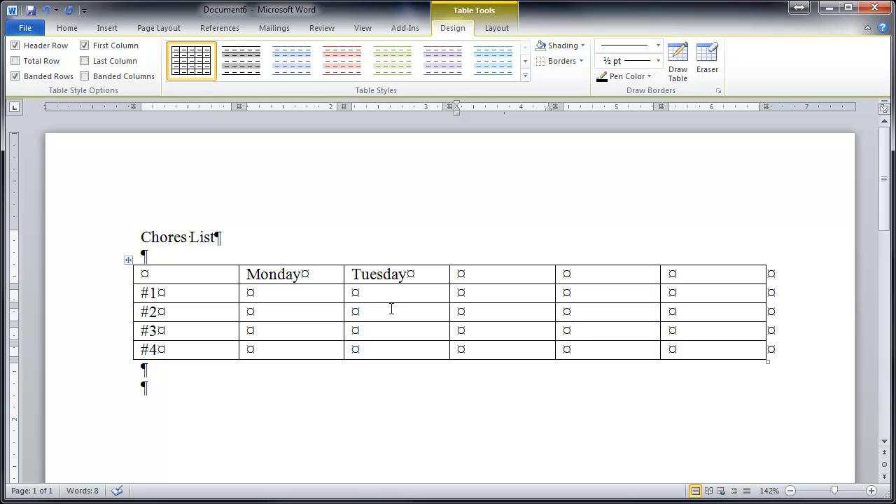
pyautogui.write('Wed')
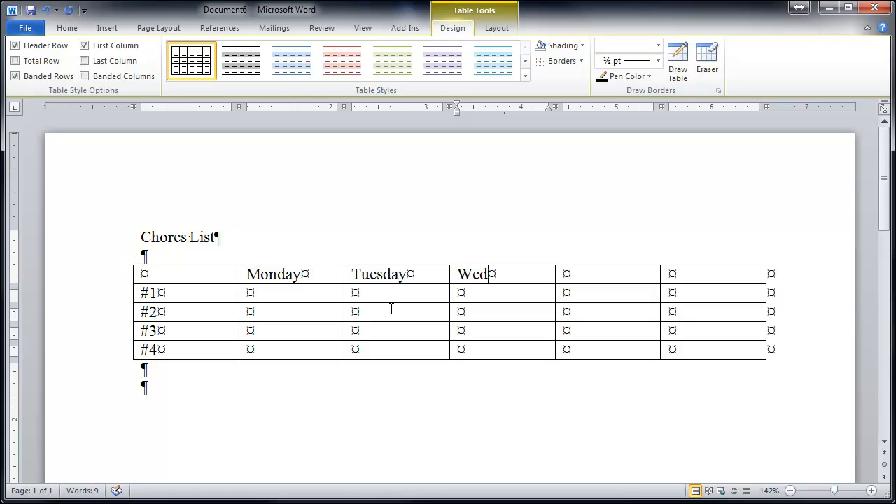
pyautogui.write('ne')
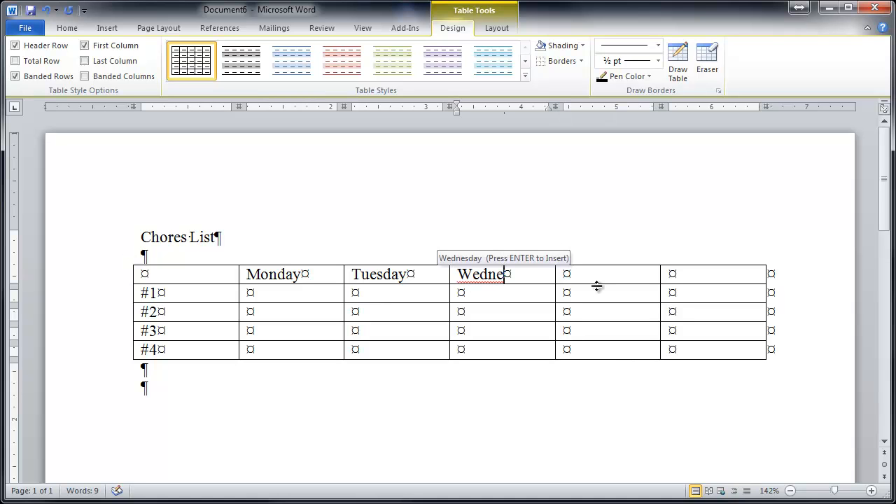
pyautogui.press('enter')
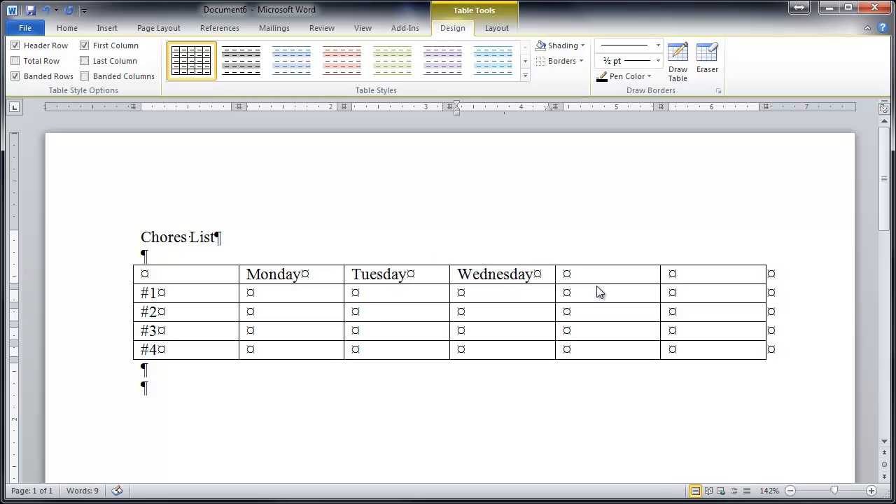
pyautogui.write('Th')
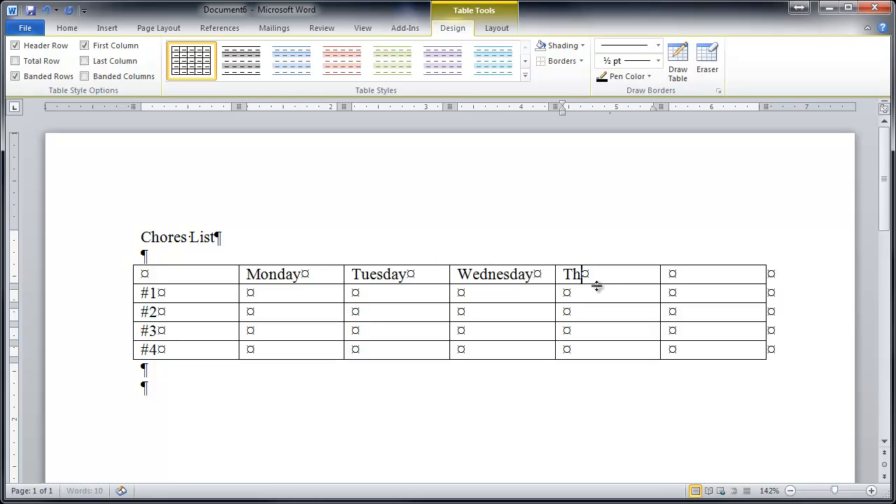
pyautogui.write('ursday')
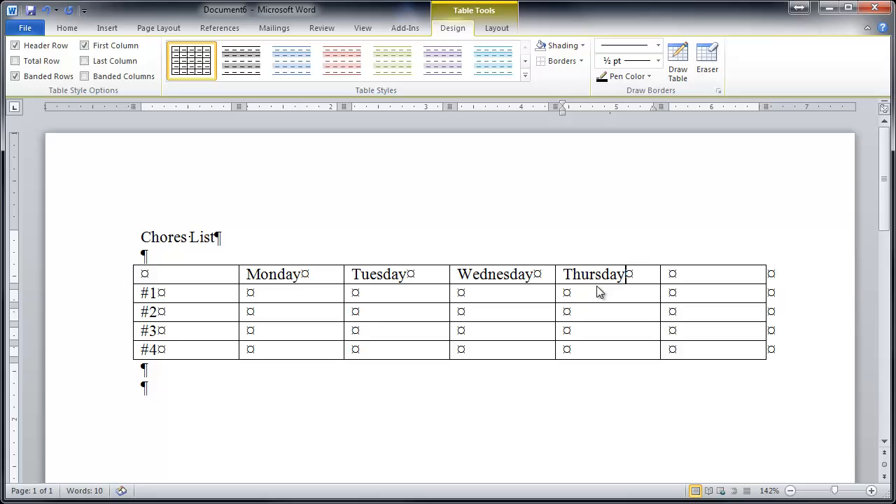
pyautogui.write('Friday')
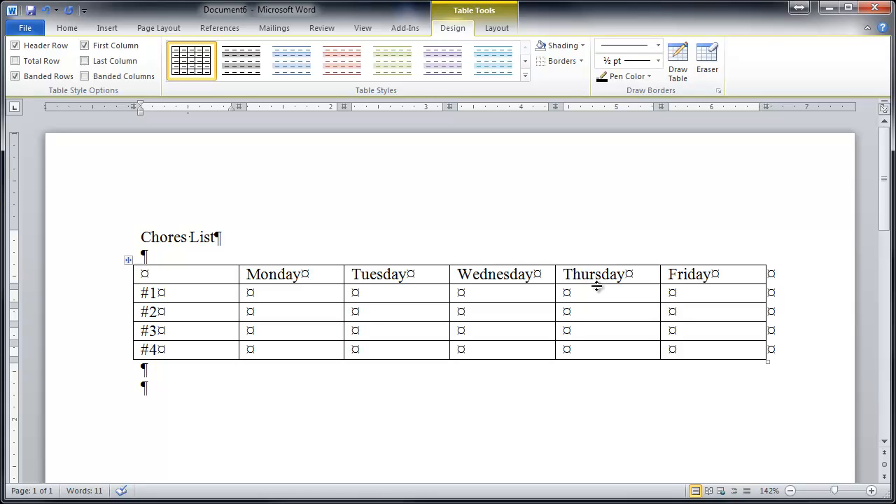
pyautogui.click(159, 311)
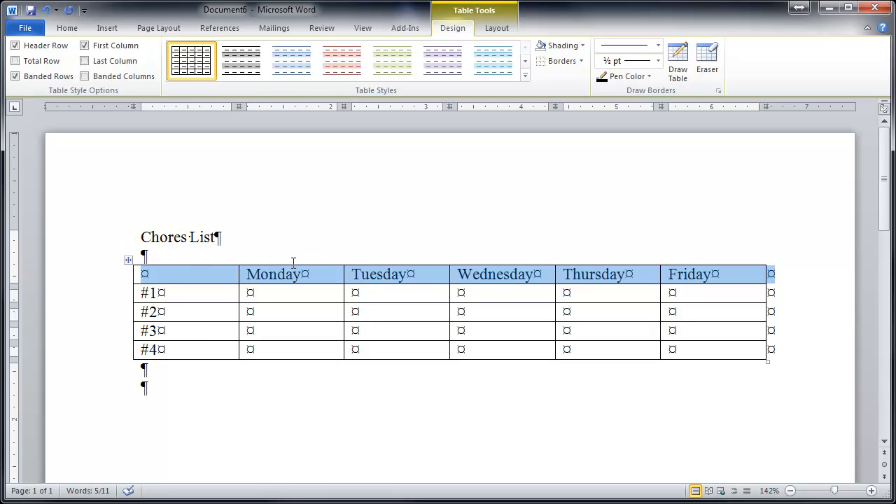
pyautogui.click(67, 28)
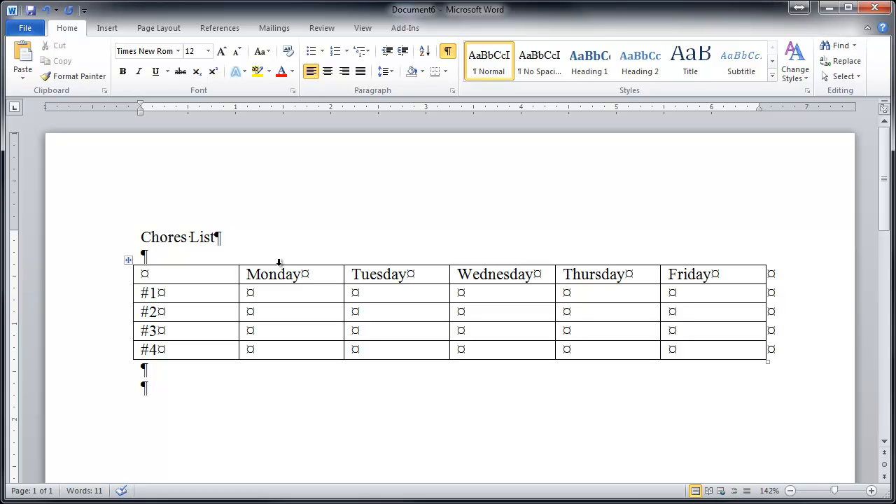
pyautogui.click(291, 264)
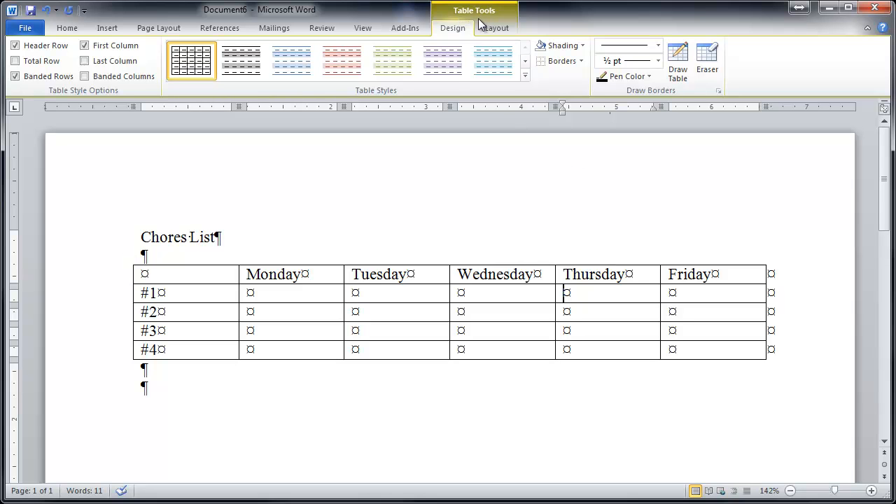
pyautogui.moveTo(493, 61)
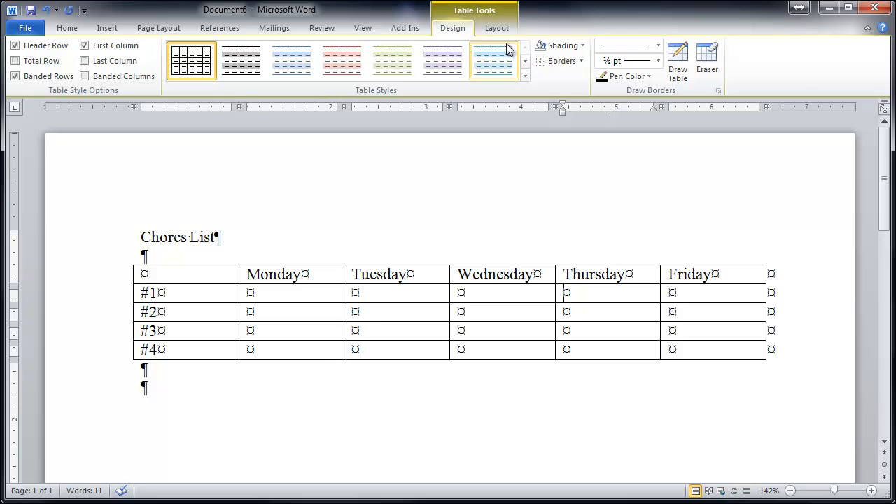
# Step: Insert a column to the right of Friday and head it Saturday
pyautogui.click(495, 28)
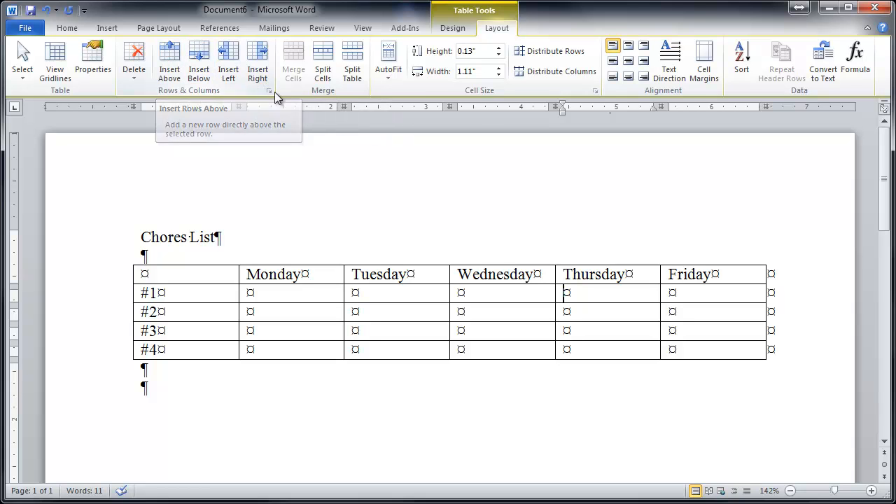
pyautogui.rightClick(567, 293)
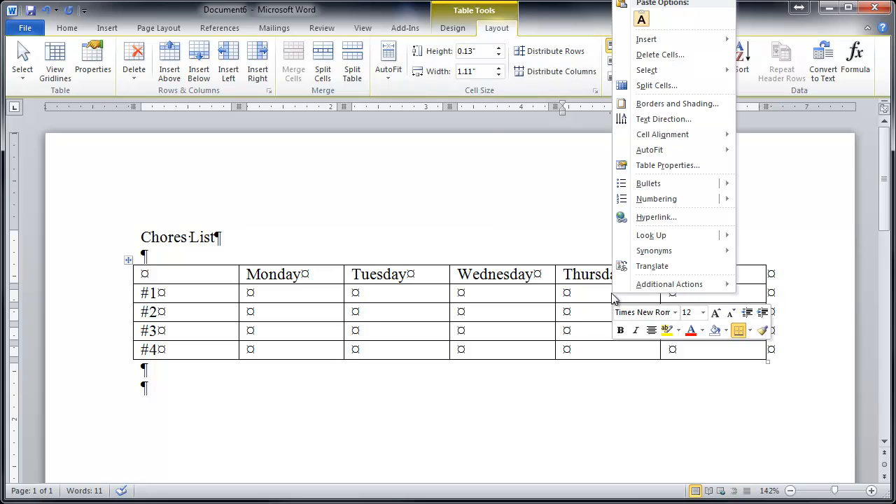
pyautogui.moveTo(677, 70)
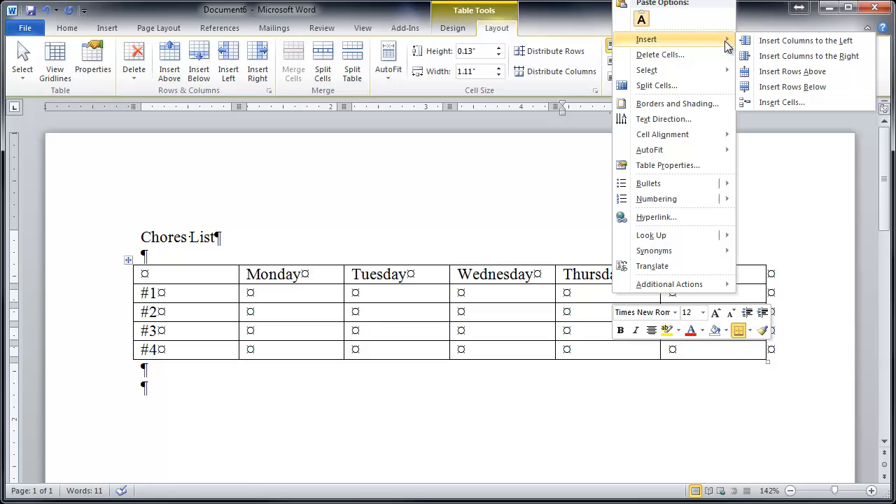
pyautogui.moveTo(791, 70)
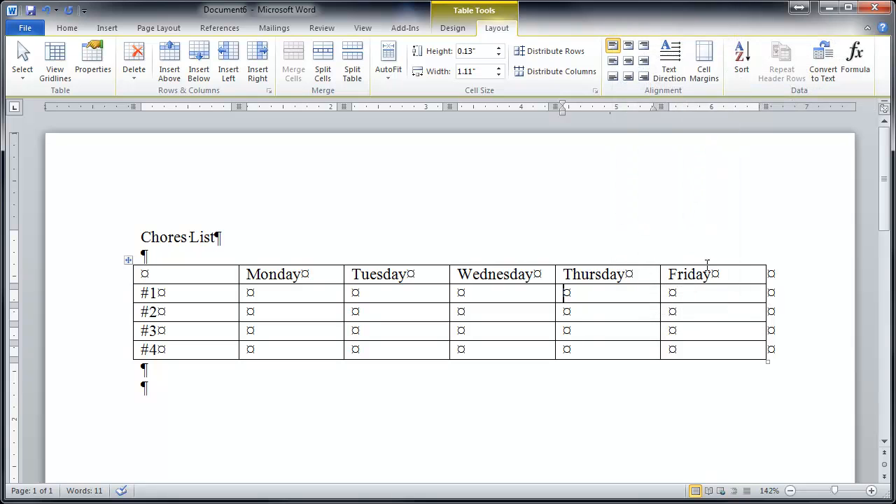
pyautogui.rightClick(693, 273)
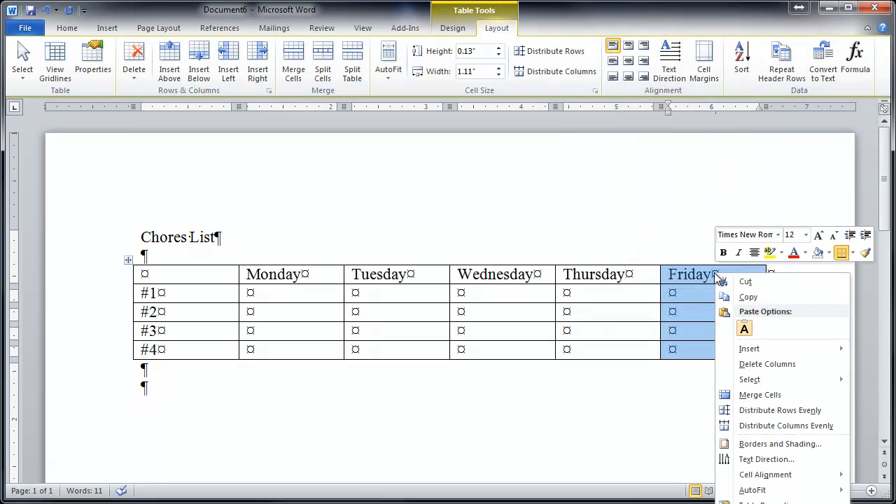
pyautogui.moveTo(749, 349)
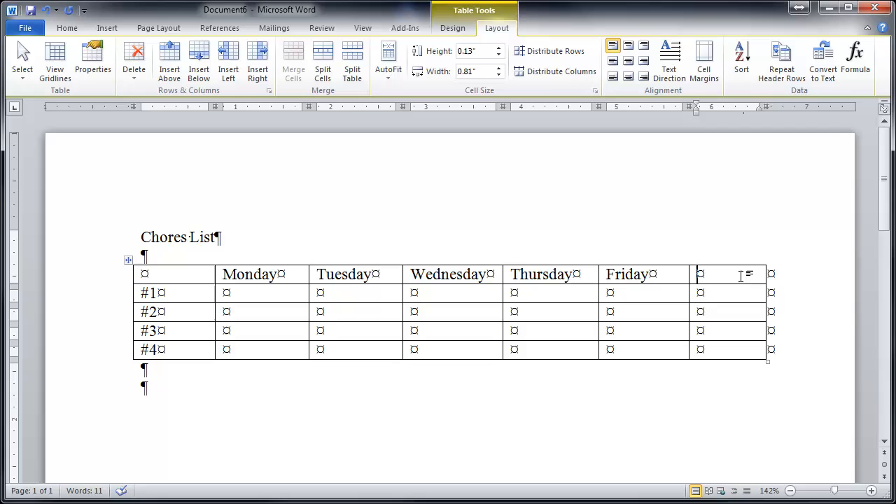
pyautogui.write('Satur')
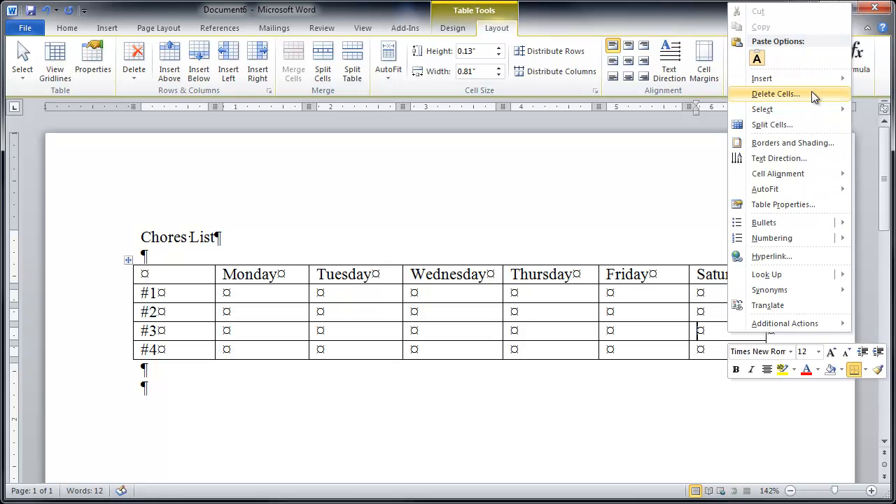
pyautogui.moveTo(761, 78)
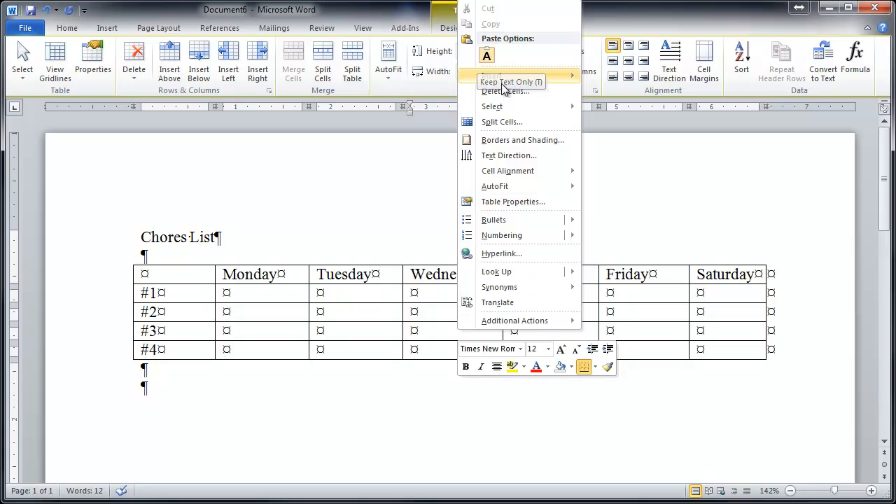
pyautogui.moveTo(491, 75)
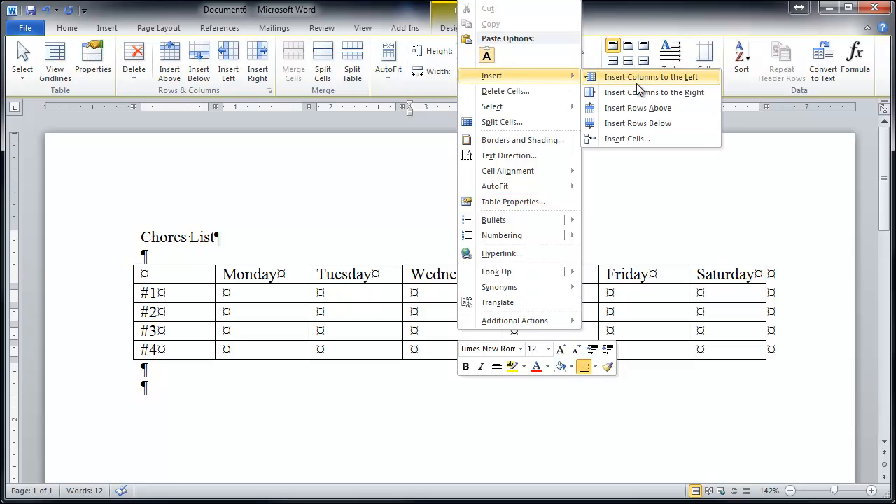
pyautogui.moveTo(636, 123)
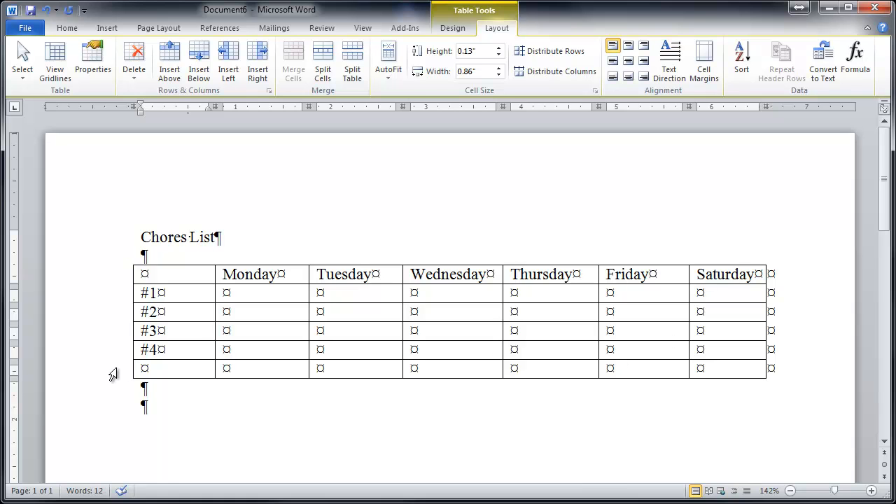
# Step: Merge the bottom row and enter 'Do all your chores and we'll go to Yo-Yo's for frozen yogurt!'
pyautogui.click(119, 369)
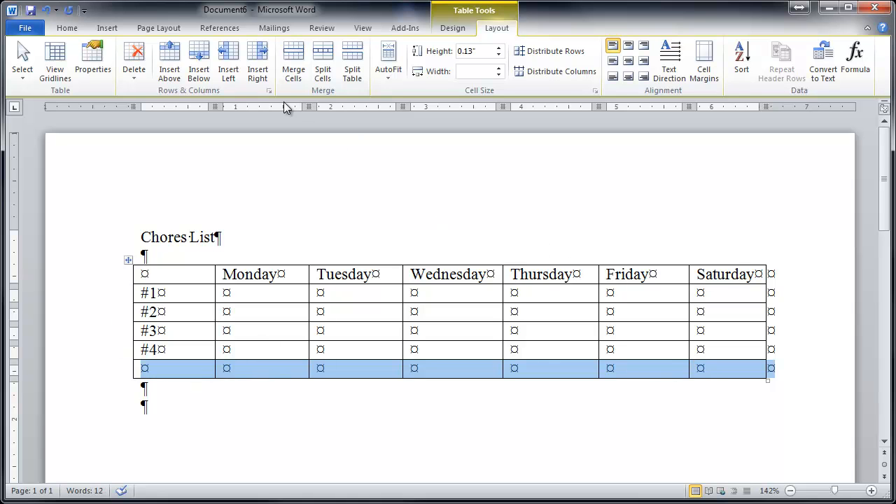
pyautogui.click(293, 59)
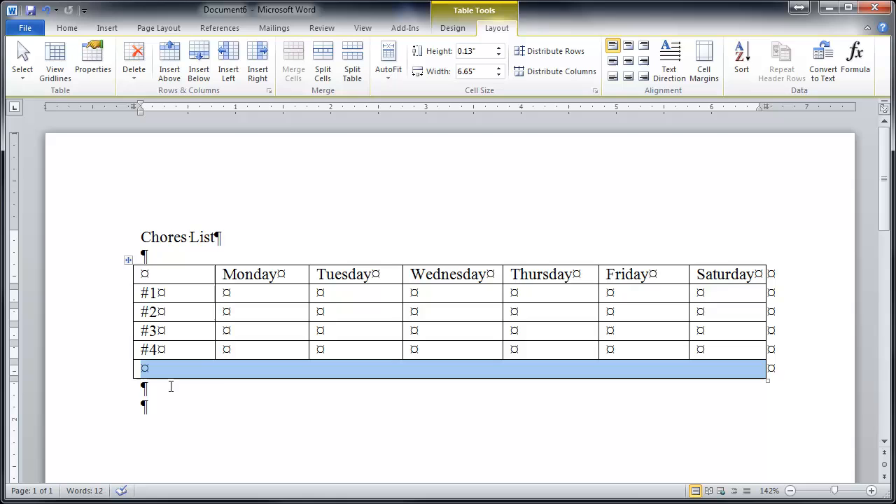
pyautogui.write('Do all your chores and')
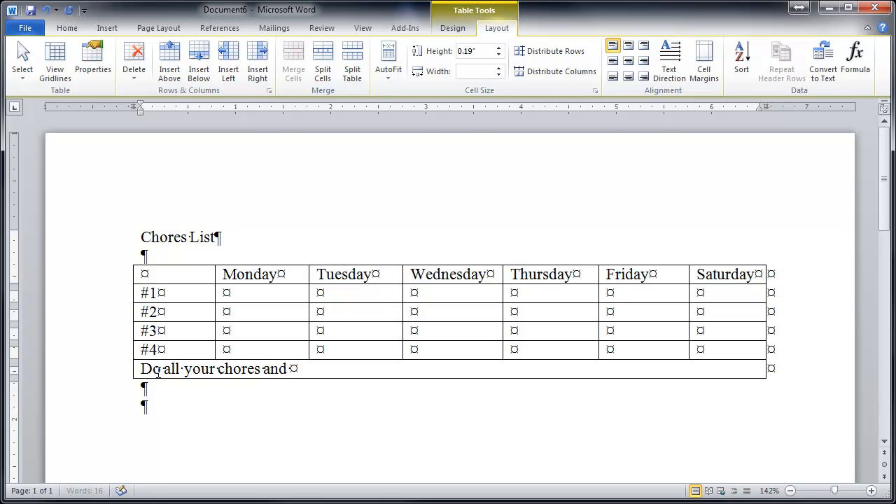
pyautogui.write("we'll go to Yo")
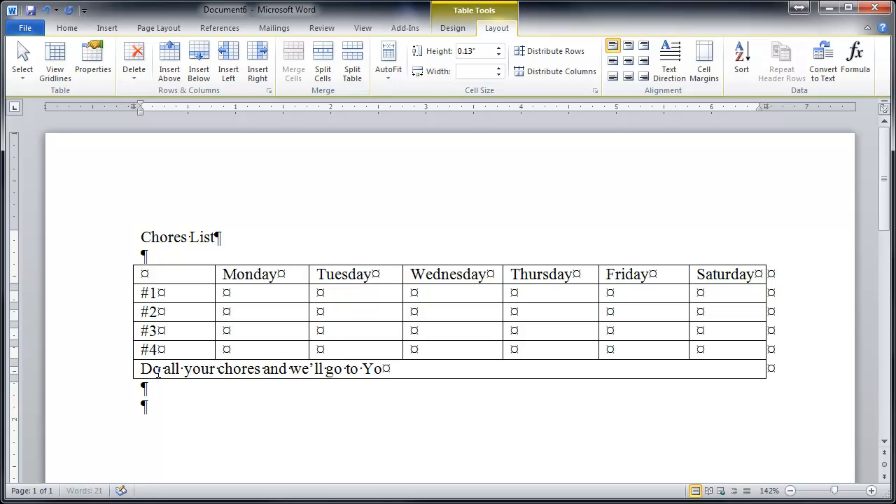
pyautogui.write('-')
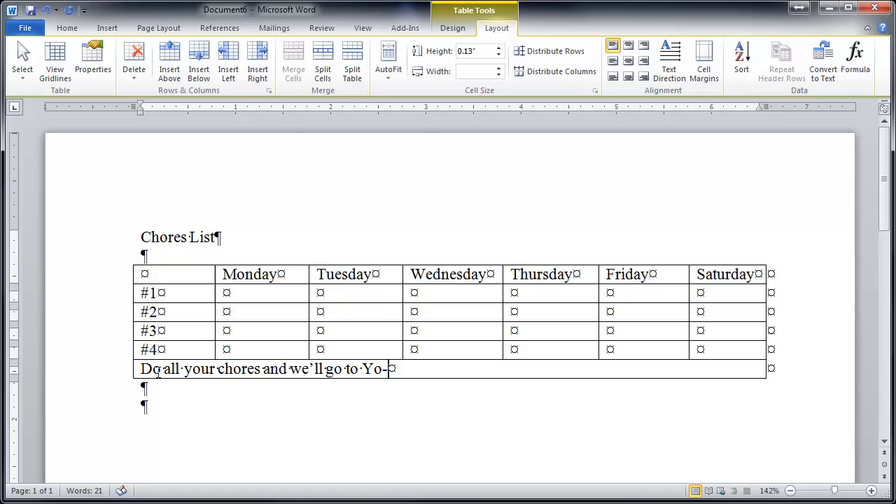
pyautogui.write("Yo's for y")
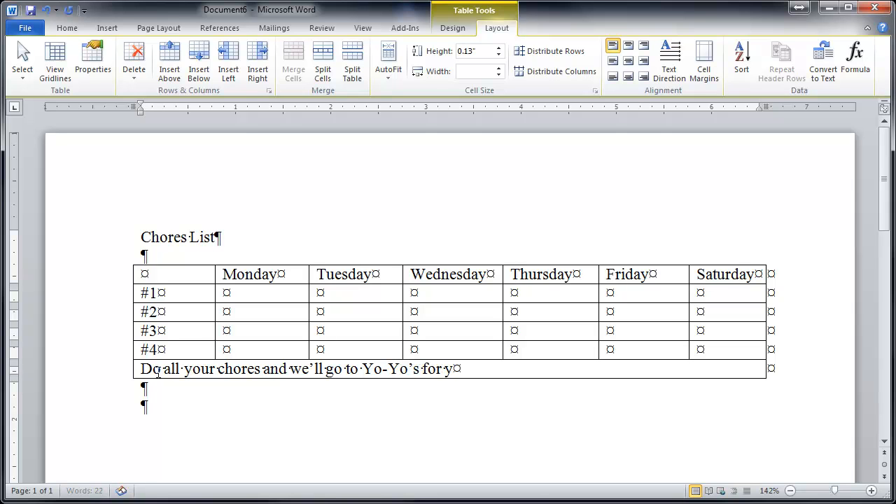
pyautogui.write('frozen')
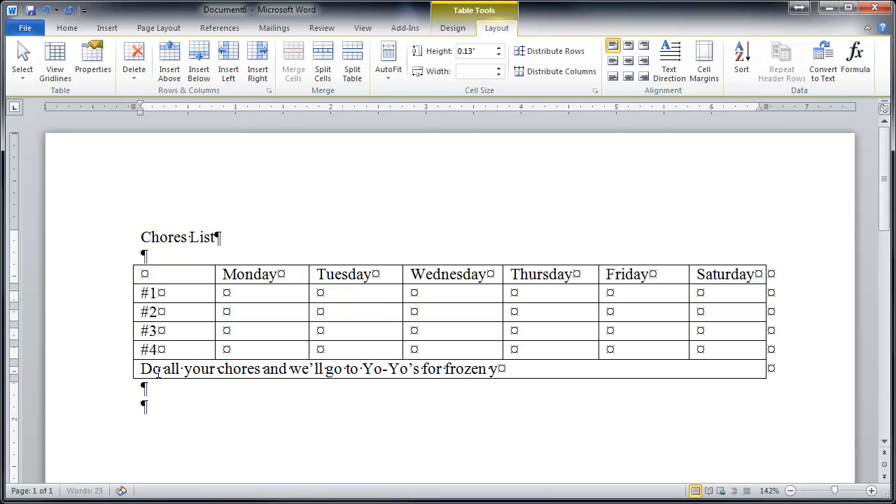
pyautogui.write('gurt')
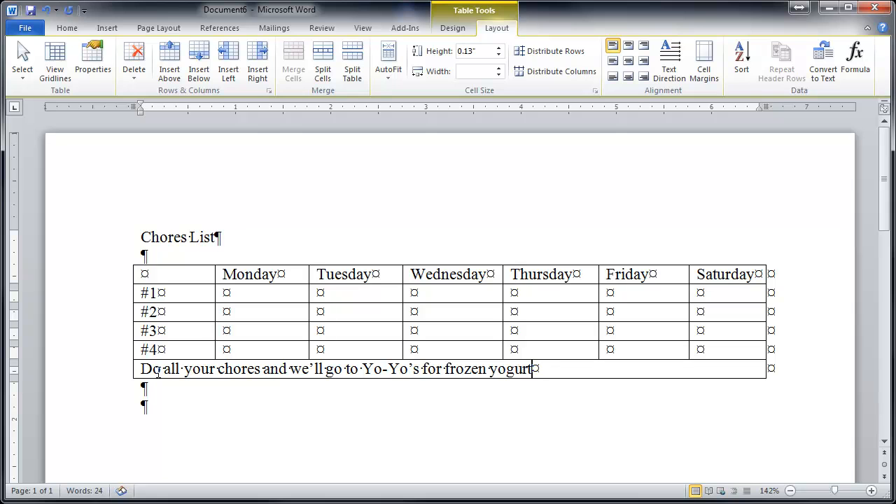
pyautogui.write('!')
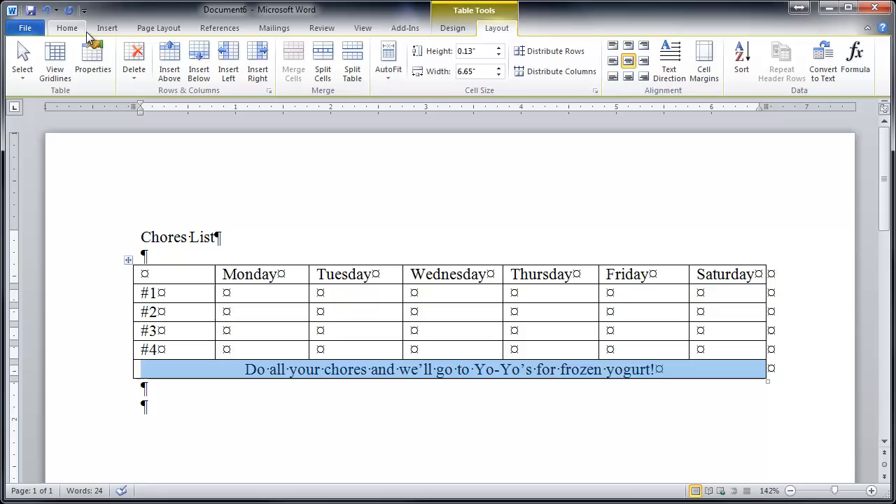
# Step: Make the footer sentence italic from the Home formatting tools
pyautogui.click(67, 28)
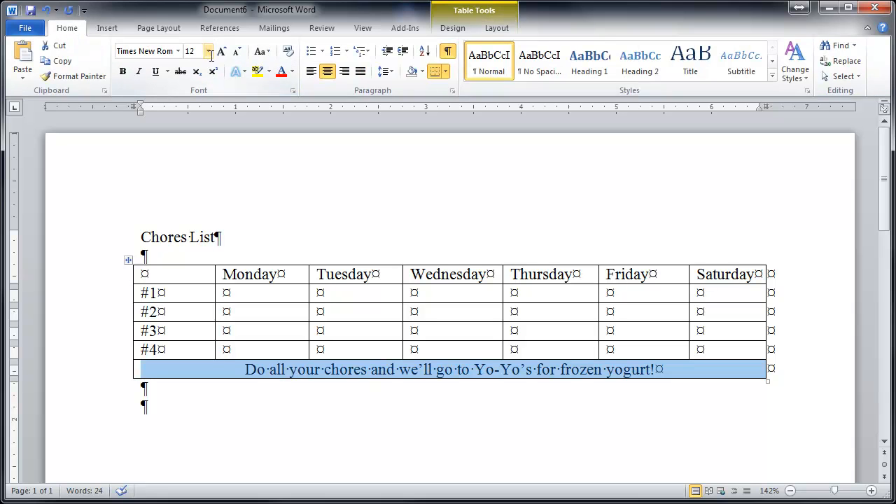
pyautogui.click(123, 72)
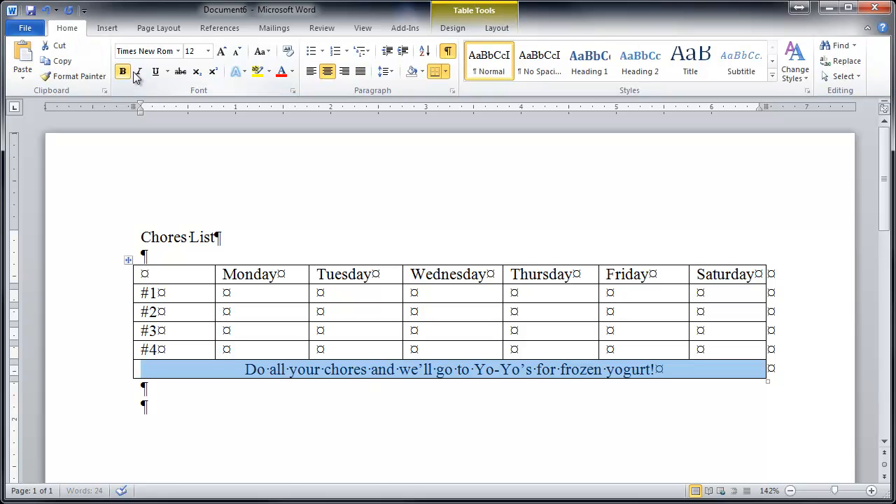
pyautogui.click(137, 70)
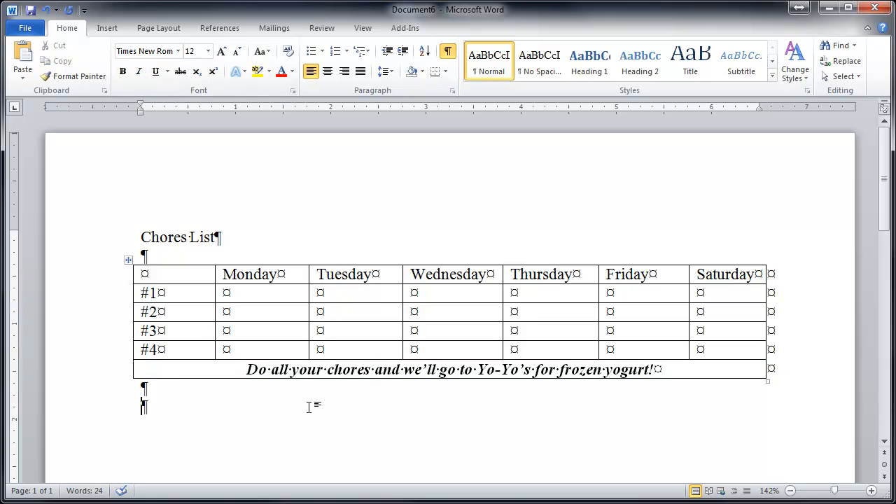
pyautogui.moveTo(235, 286)
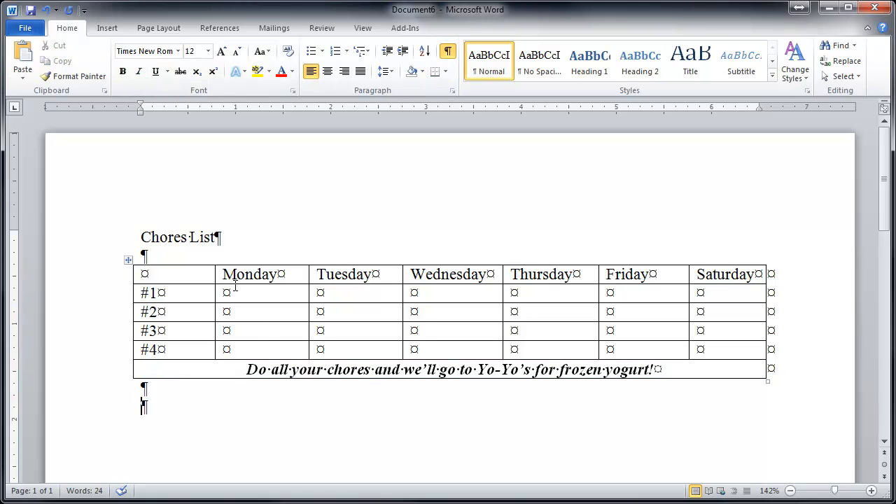
# Step: Select the Monday column and give it a light blue shading fill
pyautogui.moveTo(251, 273); pyautogui.dragTo(265, 330)
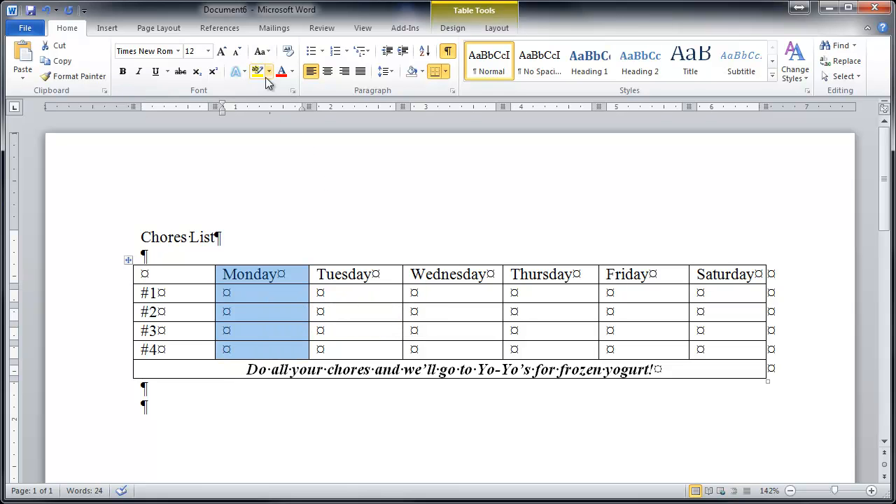
pyautogui.click(452, 28)
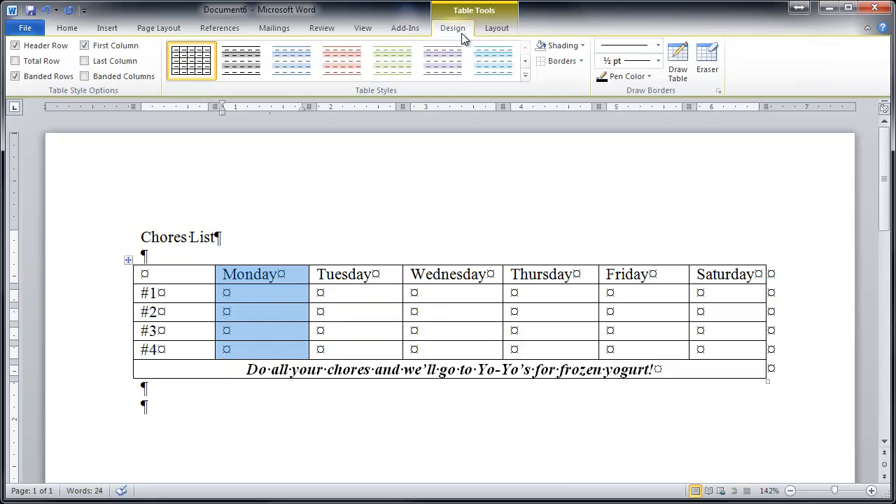
pyautogui.moveTo(473, 39)
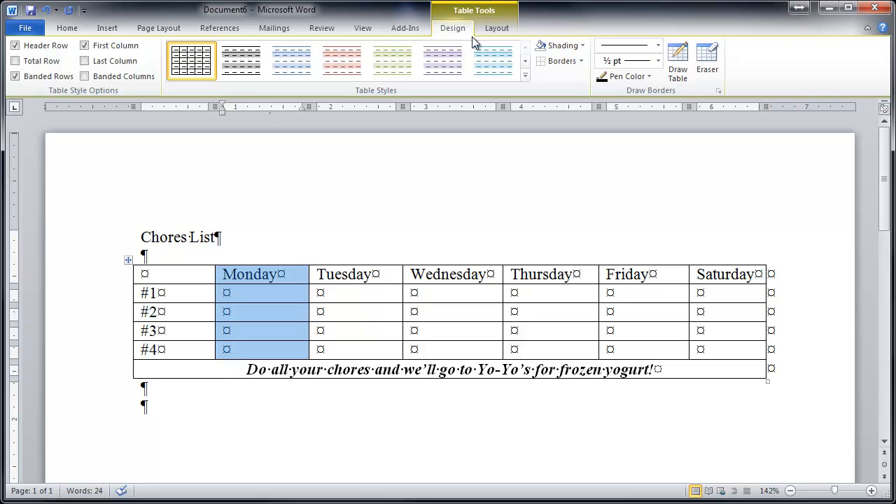
pyautogui.click(581, 45)
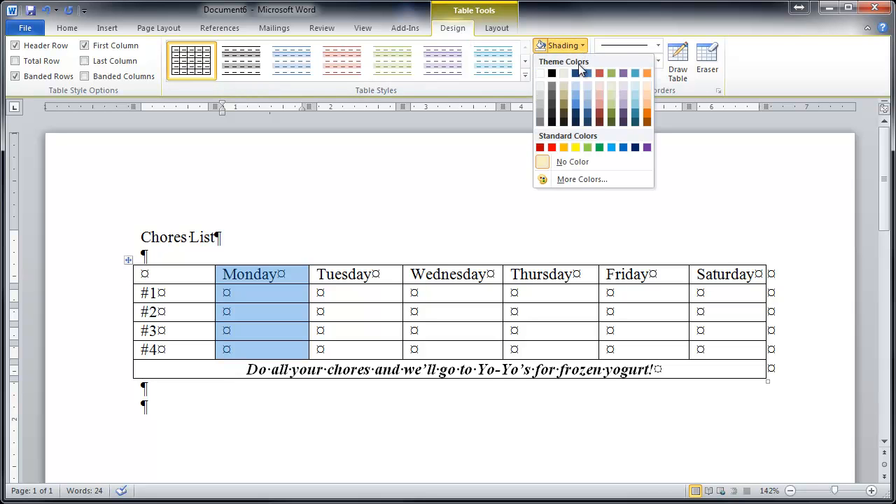
pyautogui.moveTo(577, 92)
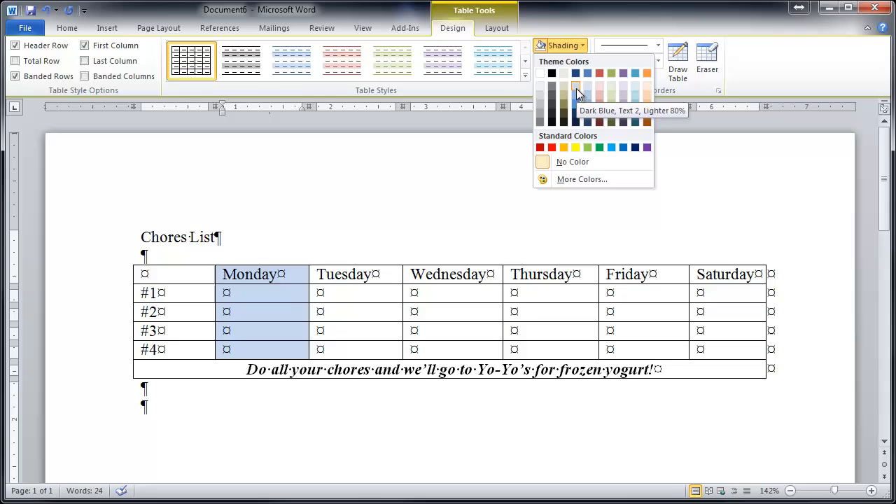
pyautogui.click(576, 92)
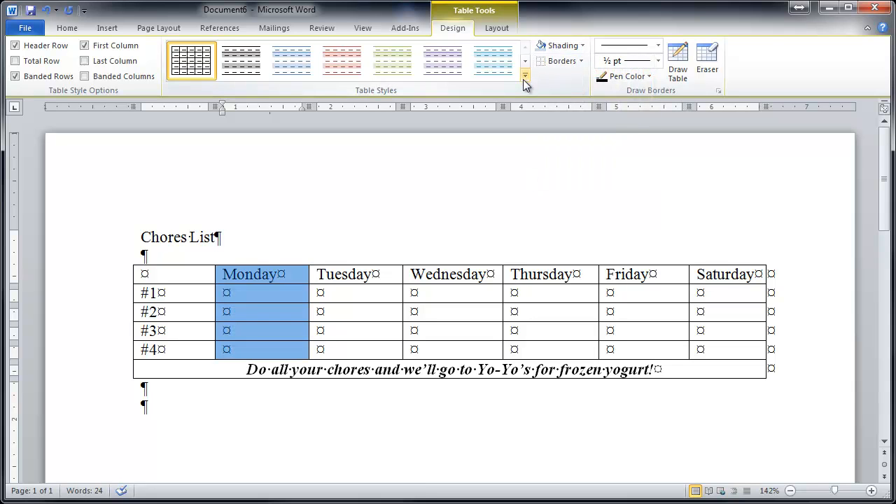
pyautogui.moveTo(562, 62)
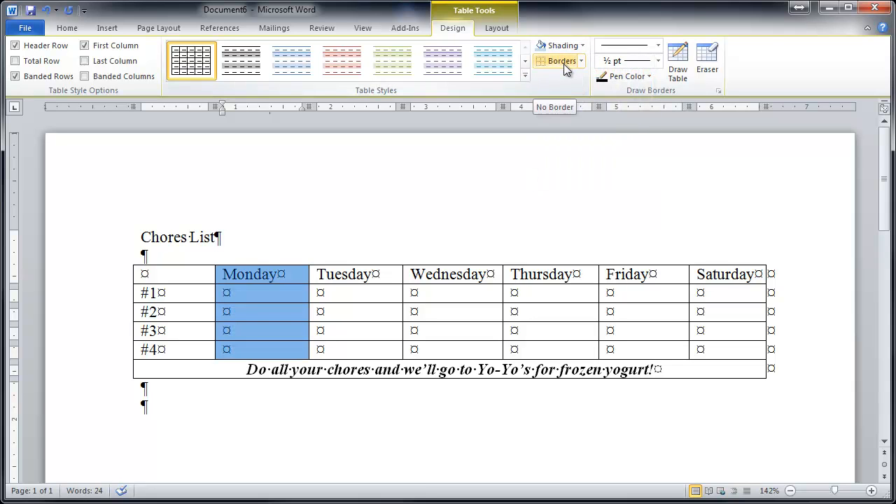
# Step: Apply a dark blue shaded built-in table style and review the border options
pyautogui.click(523, 76)
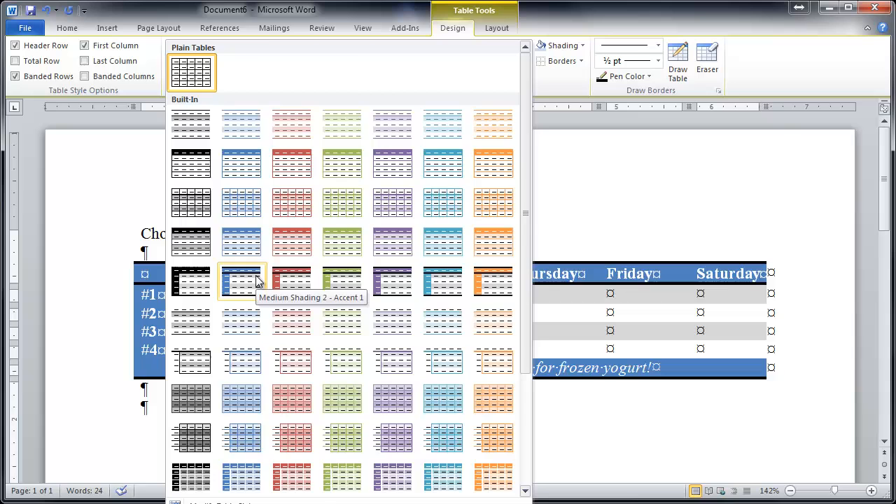
pyautogui.click(241, 280)
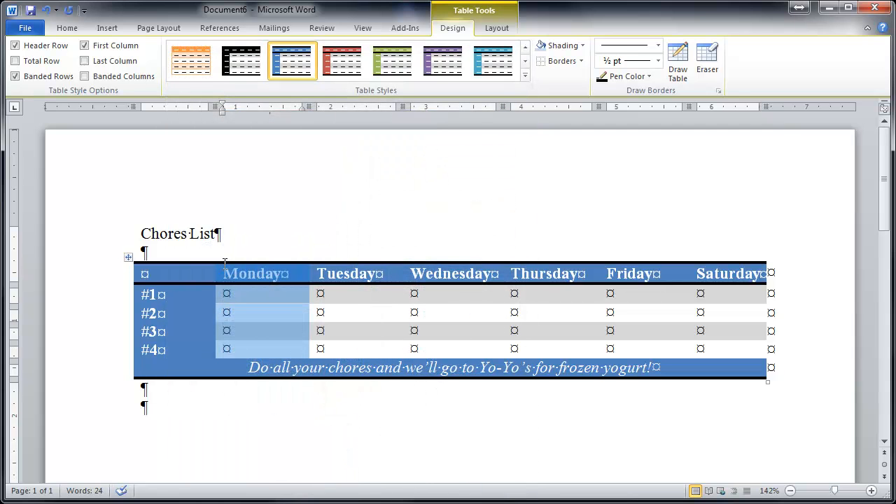
pyautogui.click(524, 76)
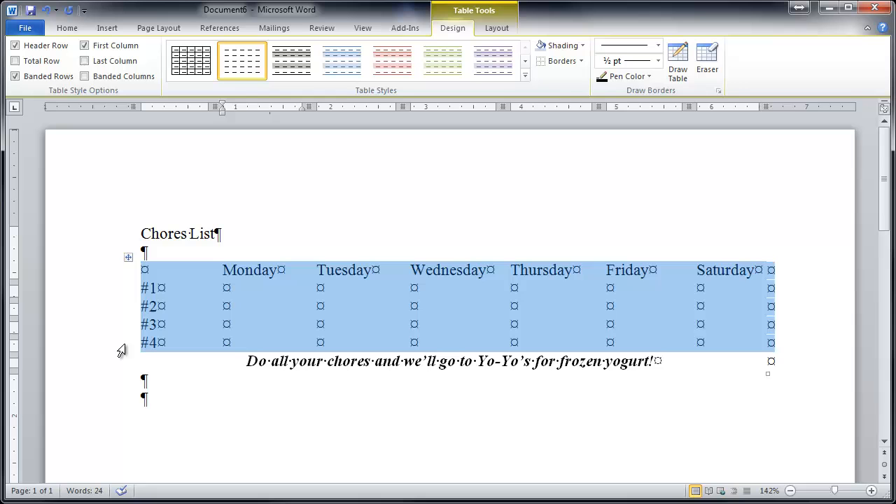
pyautogui.click(578, 62)
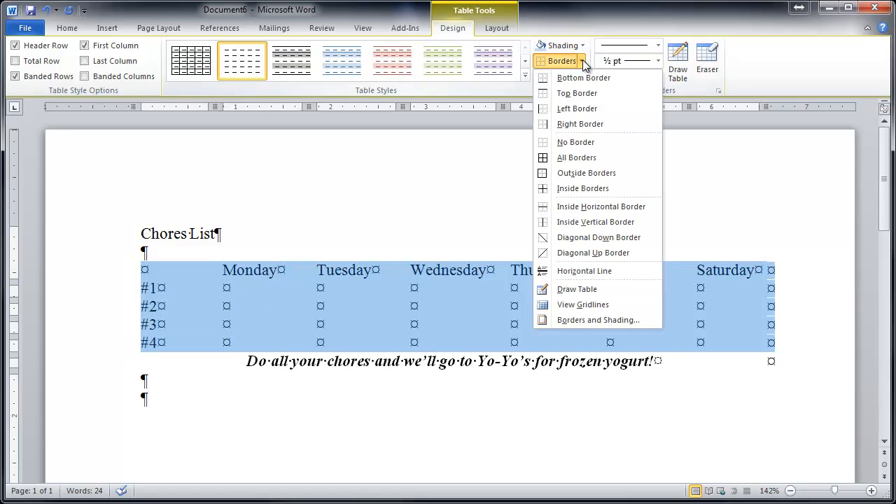
pyautogui.moveTo(580, 123)
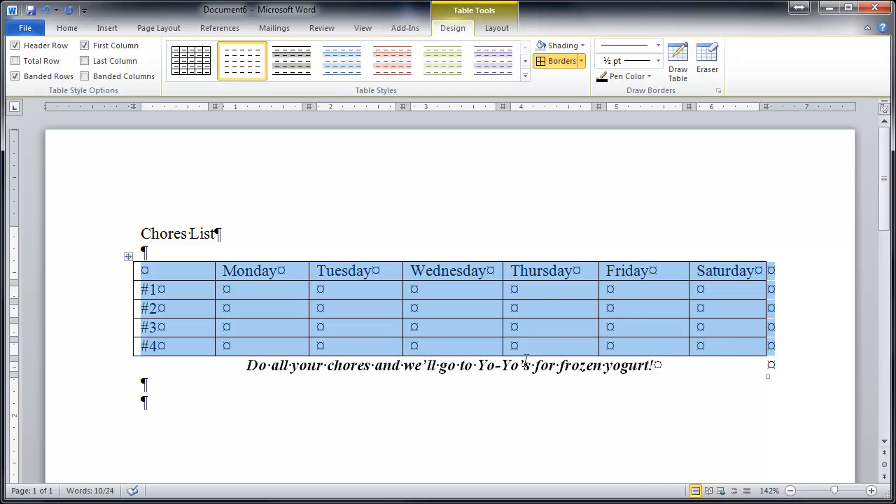
# Step: Apply the blue banded-row table style with dark header and footer rows
pyautogui.click(263, 260)
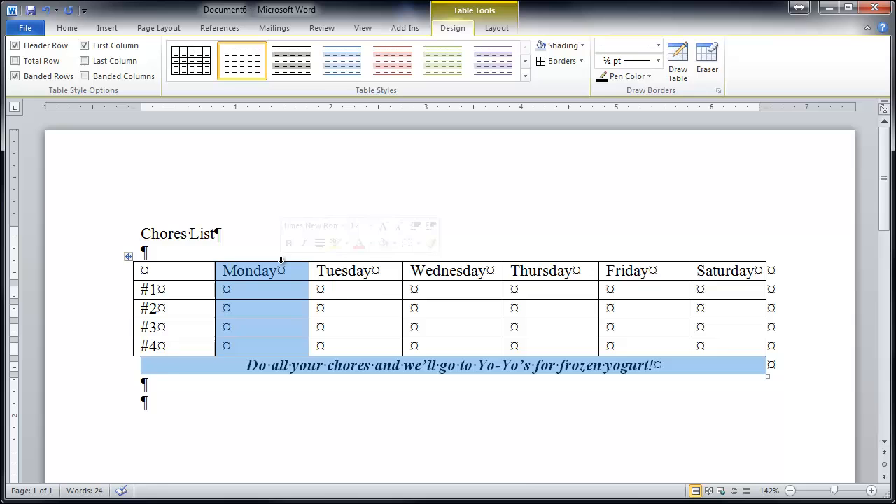
pyautogui.click(524, 76)
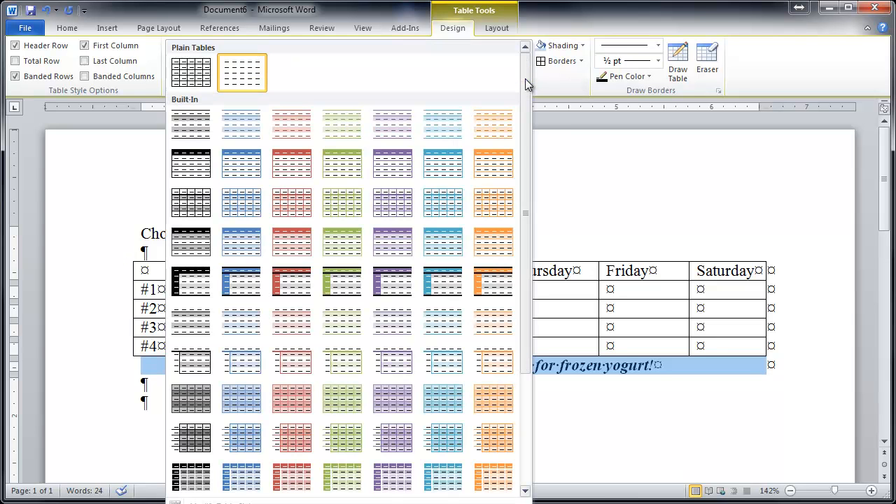
pyautogui.click(442, 358)
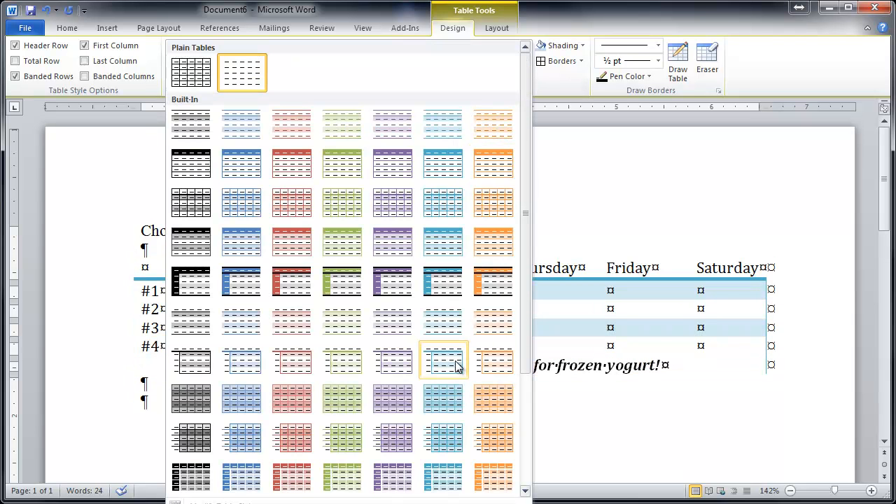
pyautogui.moveTo(443, 361)
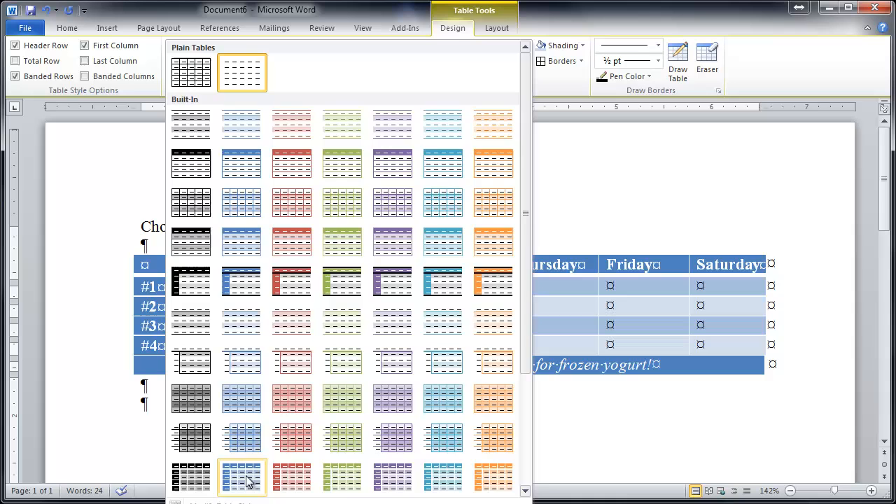
pyautogui.click(240, 478)
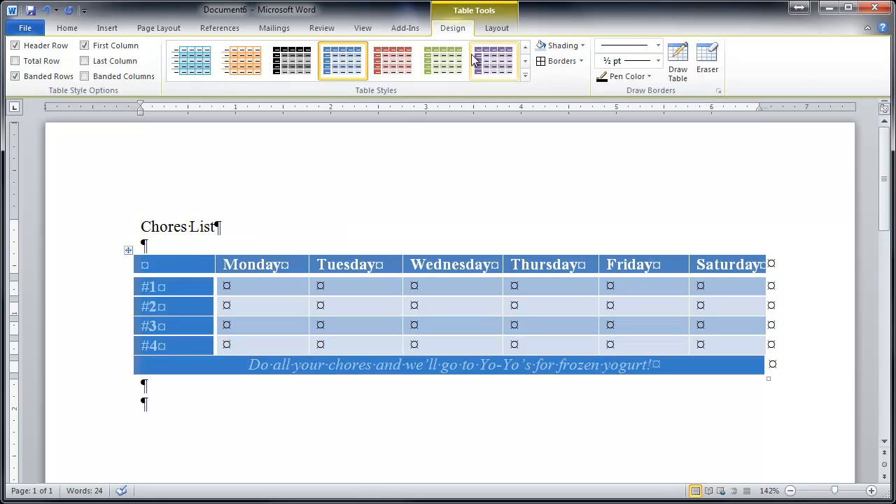
# Step: Show the Table Tools Layout commands for the chores table
pyautogui.click(496, 28)
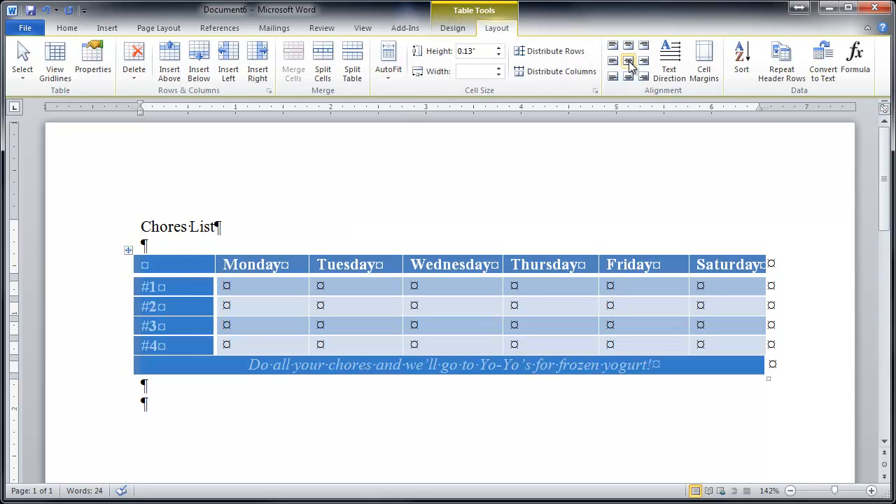
pyautogui.click(210, 391)
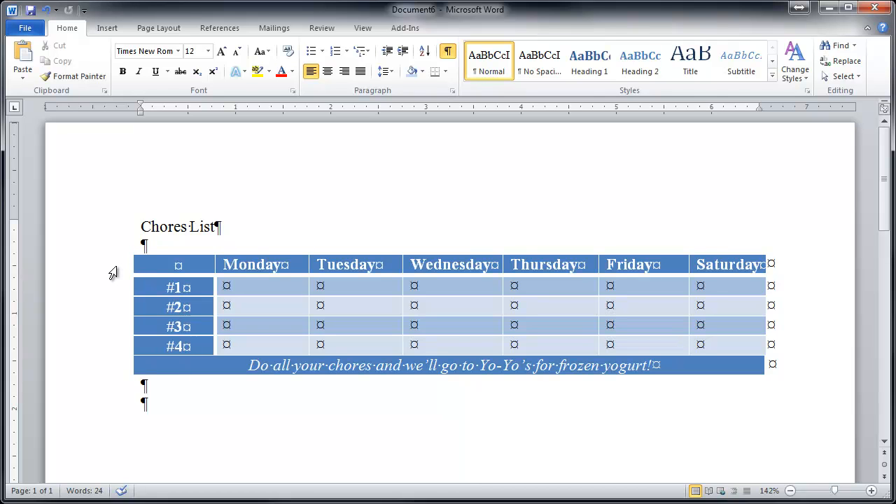
# Step: Set the empty top-left corner cell's shading to No Color
pyautogui.click(178, 265)
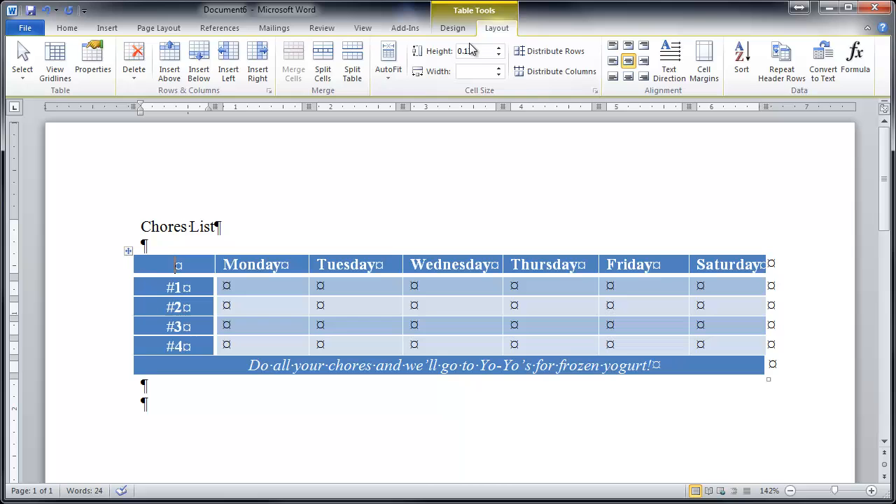
pyautogui.click(452, 28)
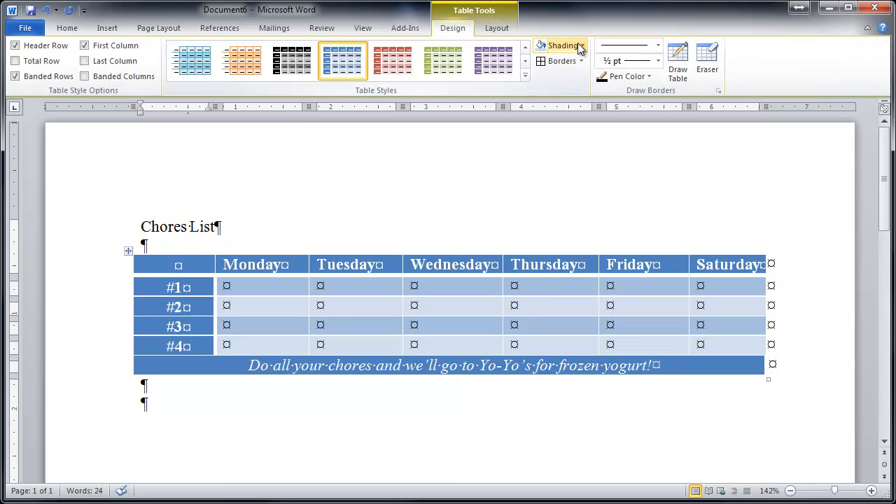
pyautogui.click(579, 45)
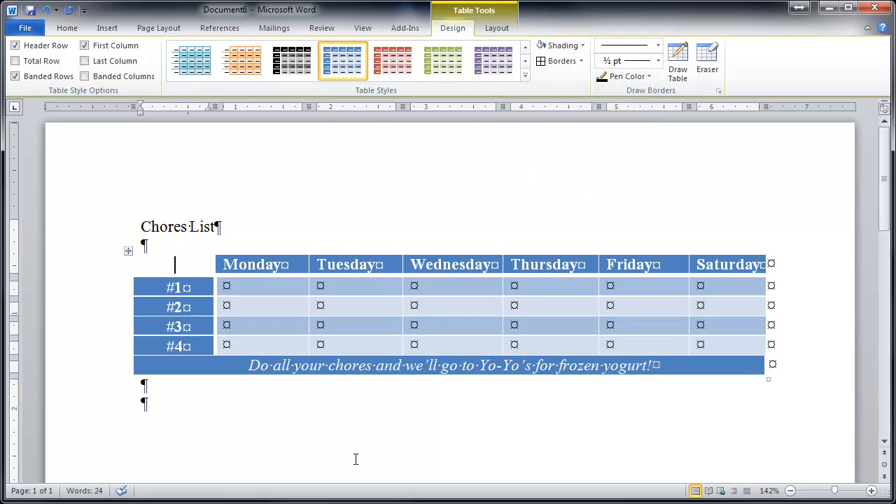
# Step: Remove the borders around the corner cell and check the result
pyautogui.click(67, 28)
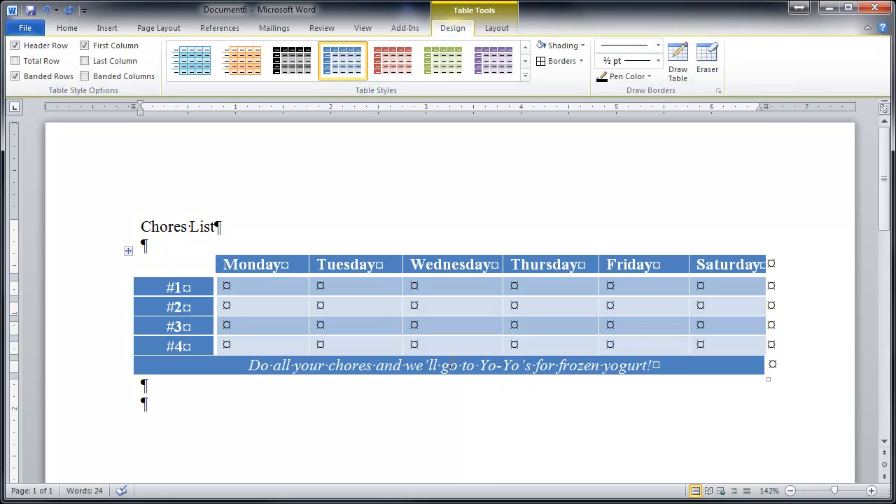
pyautogui.click(560, 62)
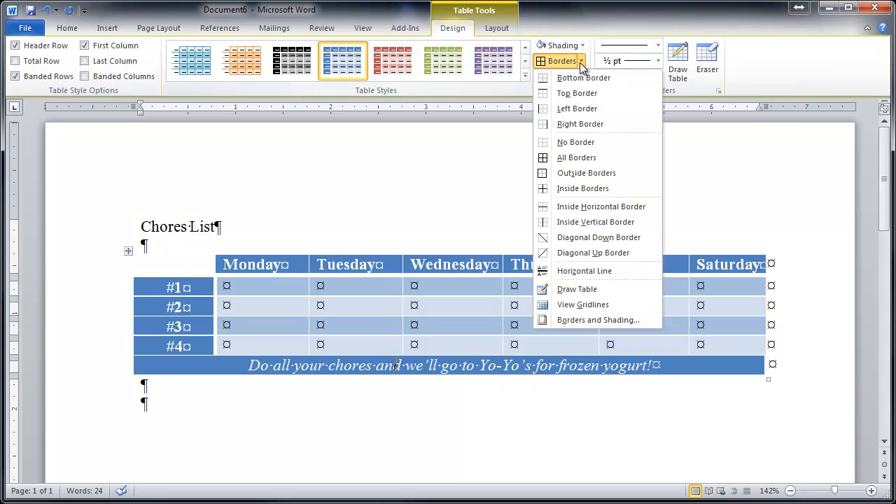
pyautogui.moveTo(585, 174)
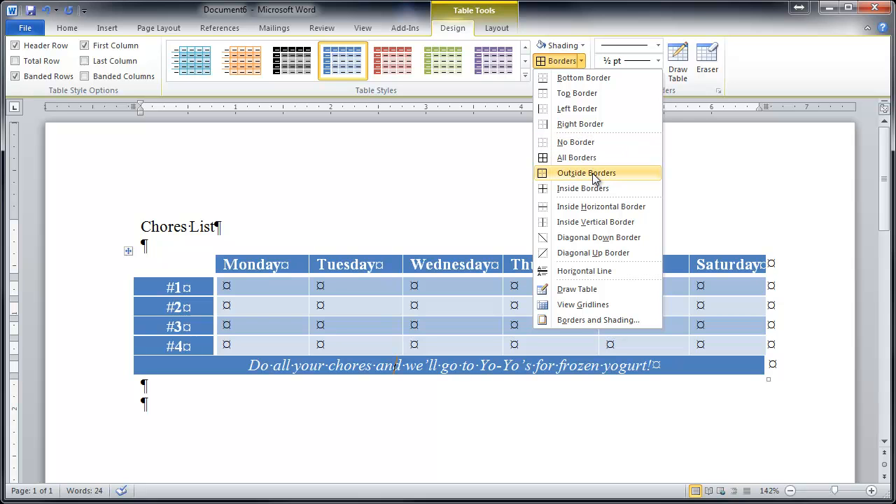
pyautogui.click(585, 173)
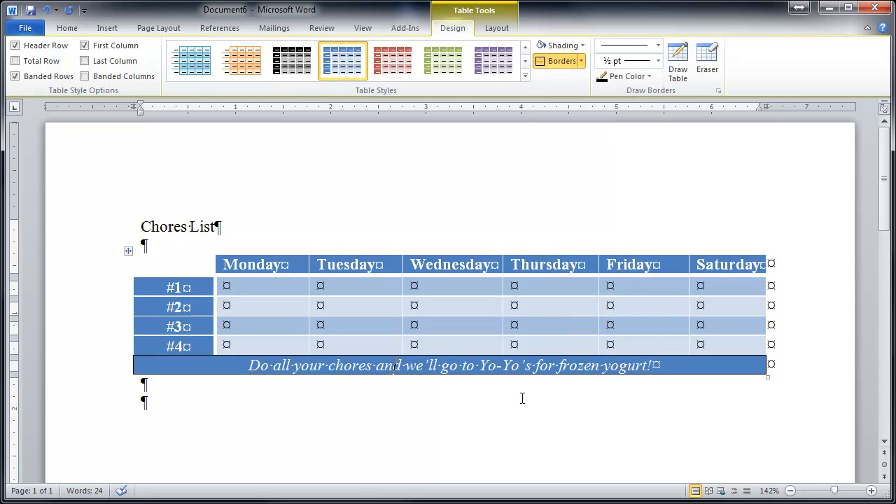
pyautogui.click(67, 28)
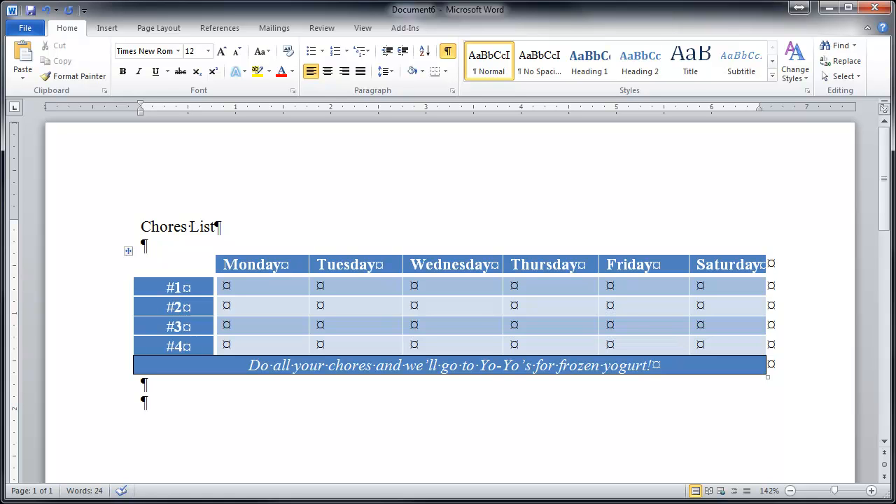
pyautogui.click(142, 403)
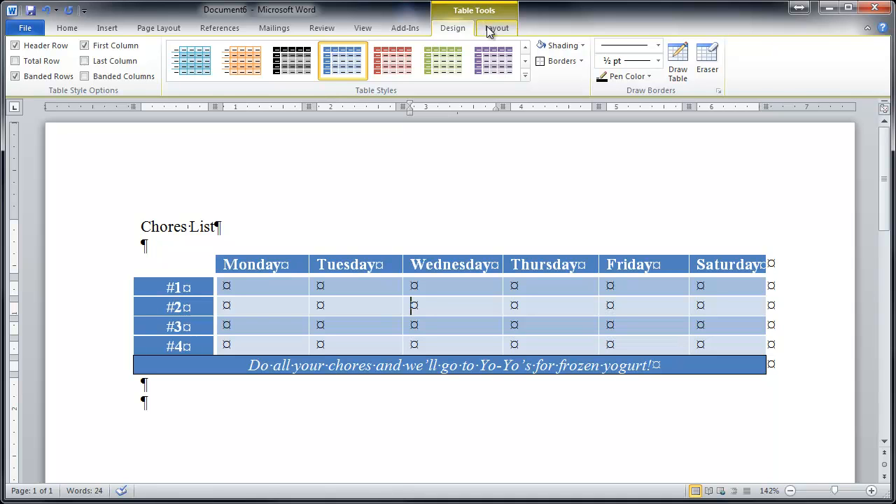
# Step: AutoFit the table to the window width and distribute its rows to equal height
pyautogui.click(497, 28)
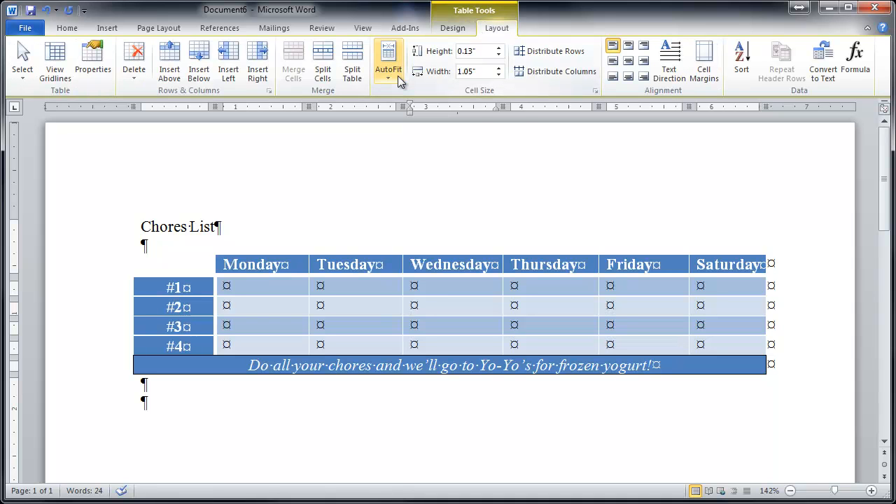
pyautogui.click(389, 59)
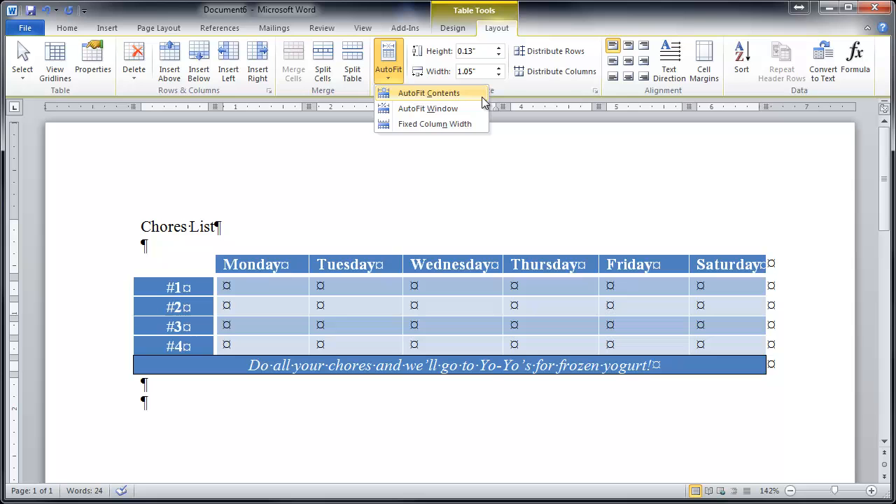
pyautogui.moveTo(429, 109)
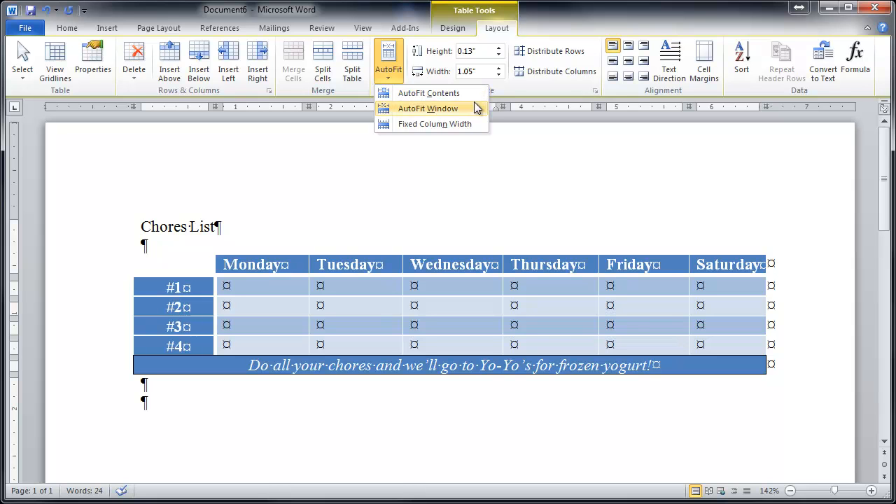
pyautogui.moveTo(434, 124)
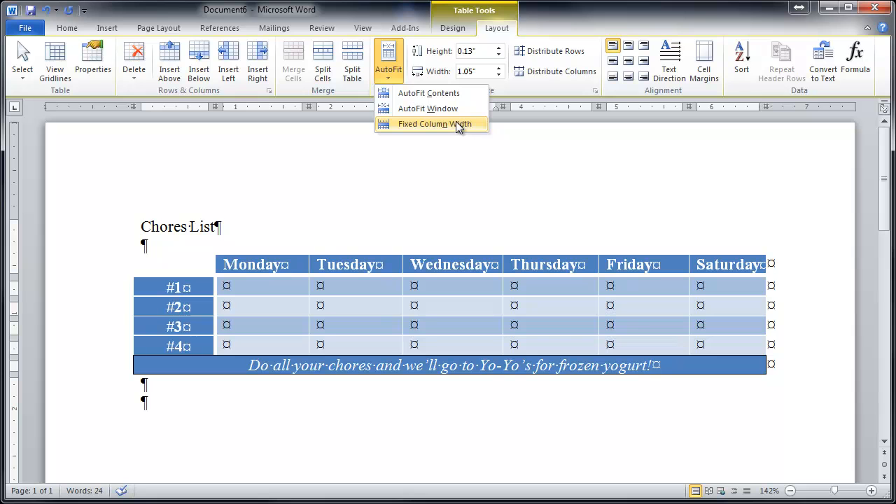
pyautogui.moveTo(427, 109)
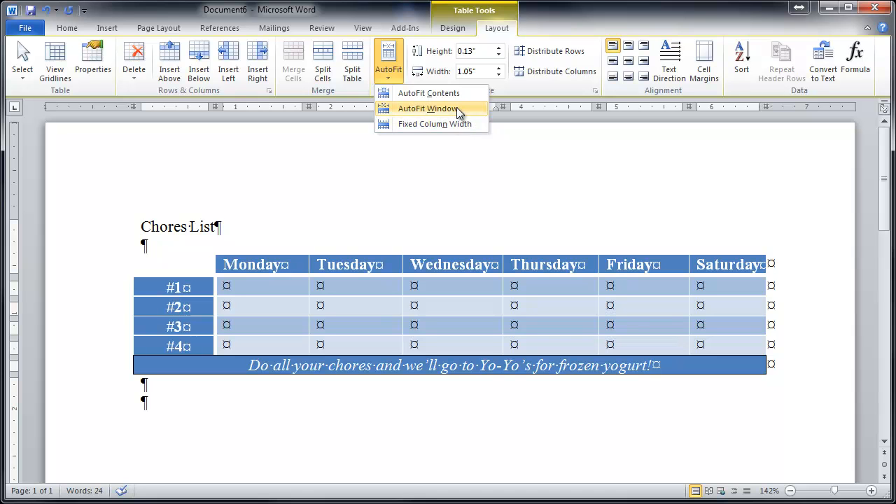
pyautogui.click(427, 109)
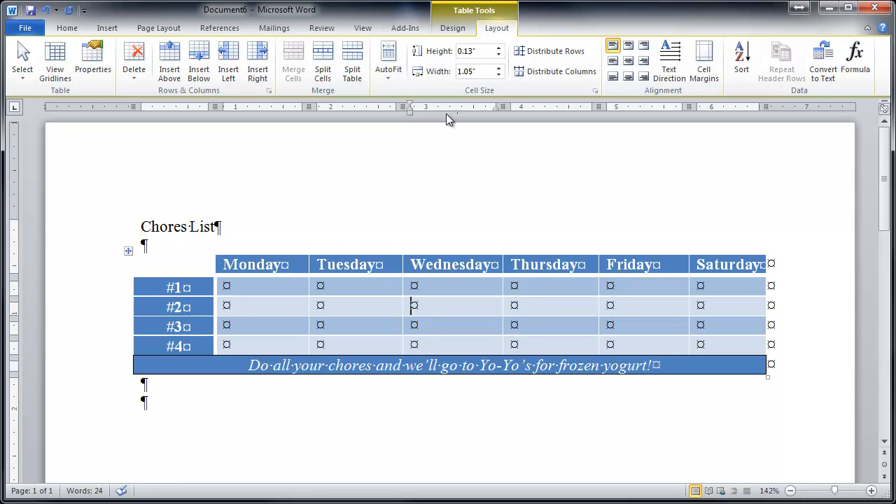
pyautogui.moveTo(562, 71)
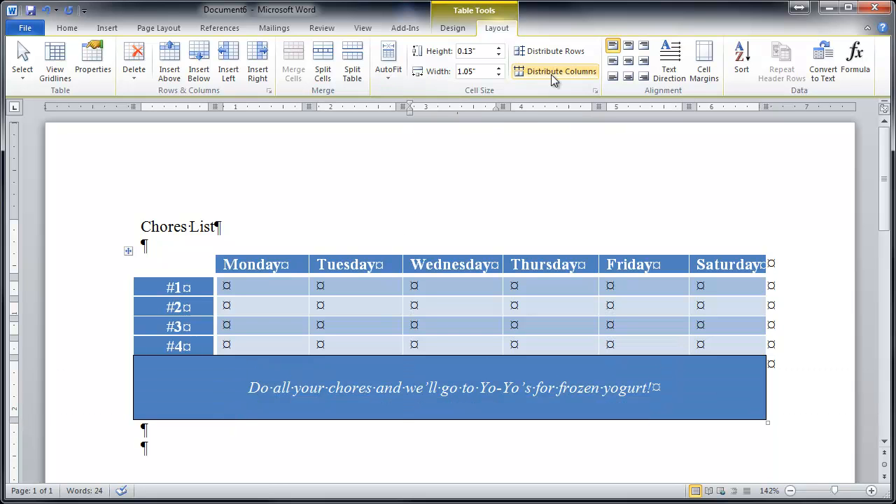
pyautogui.click(554, 51)
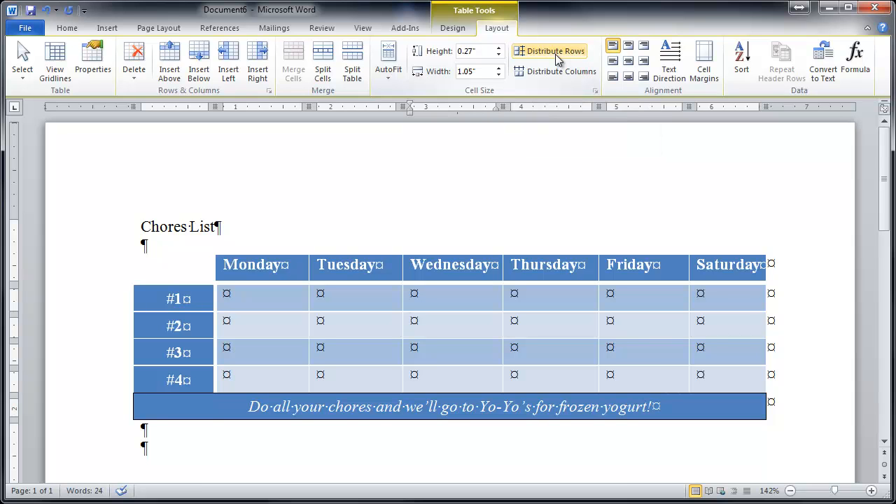
pyautogui.click(413, 324)
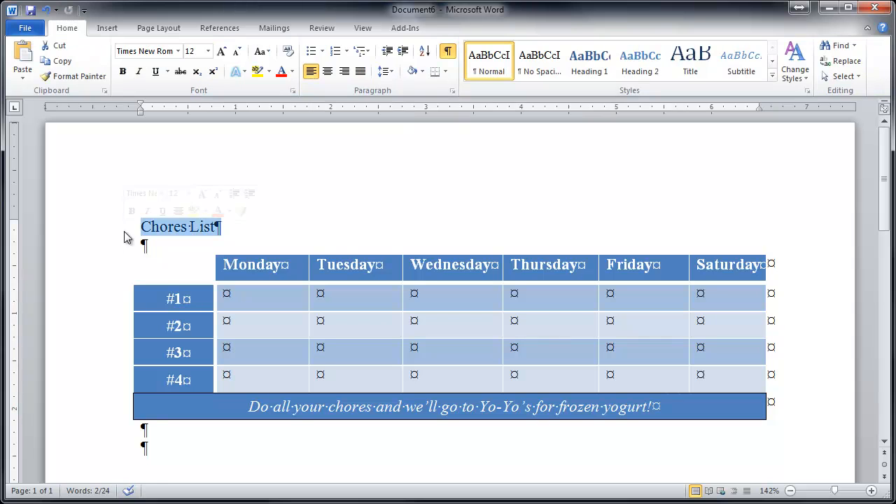
# Step: Center 'Chores List' and apply the Title style to it
pyautogui.click(327, 71)
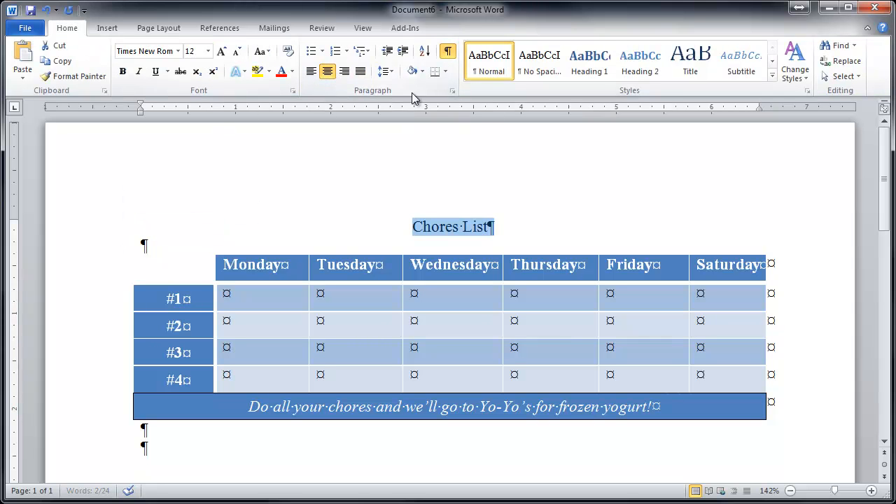
pyautogui.click(587, 62)
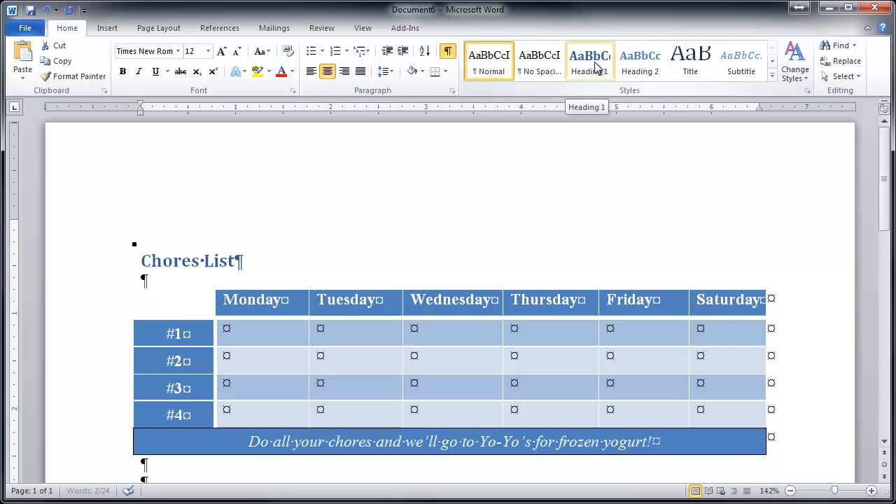
pyautogui.click(689, 61)
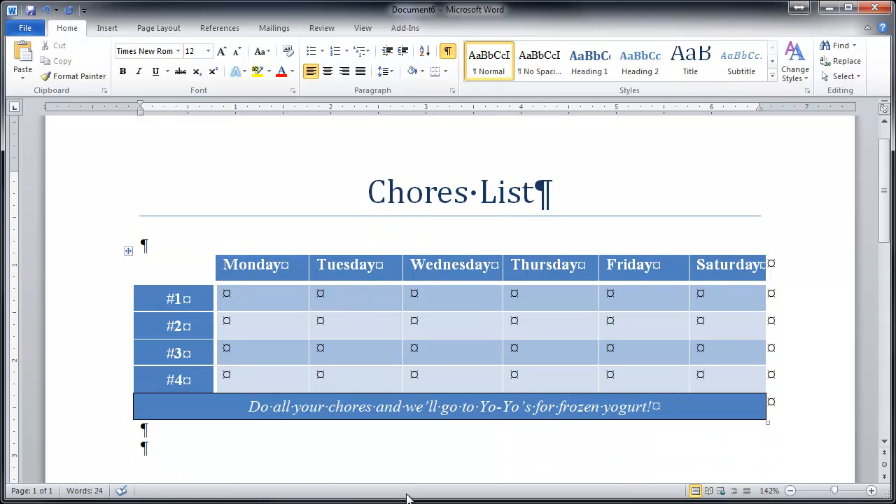
pyautogui.click(604, 356)
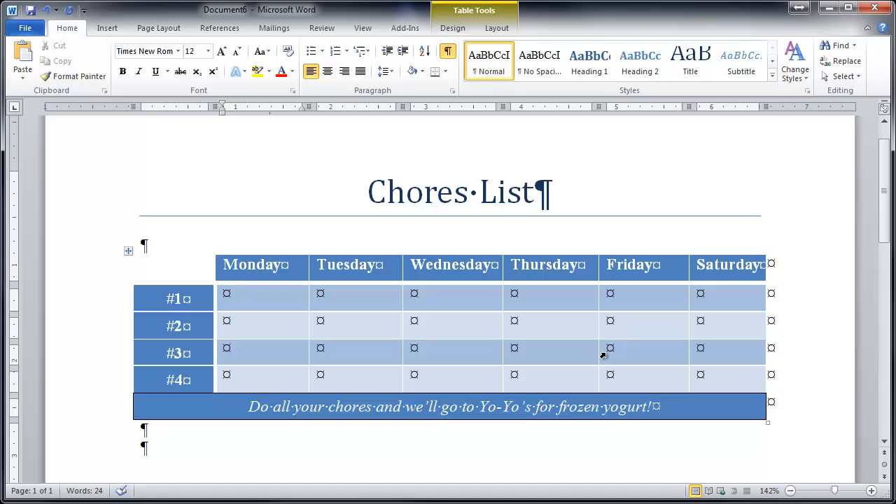
# Step: Enter 'Chickens', copy it into Thursday's fourth row, and enter 'Feed Dogs'
pyautogui.write('C')
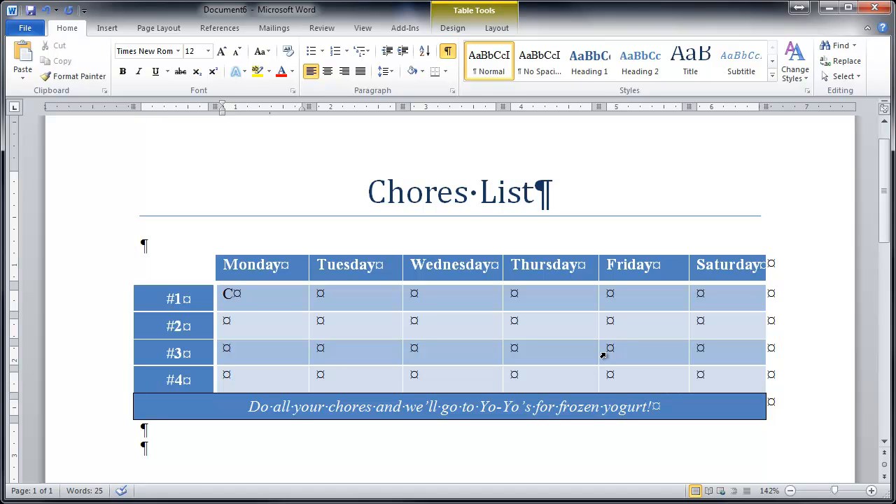
pyautogui.write('hickens')
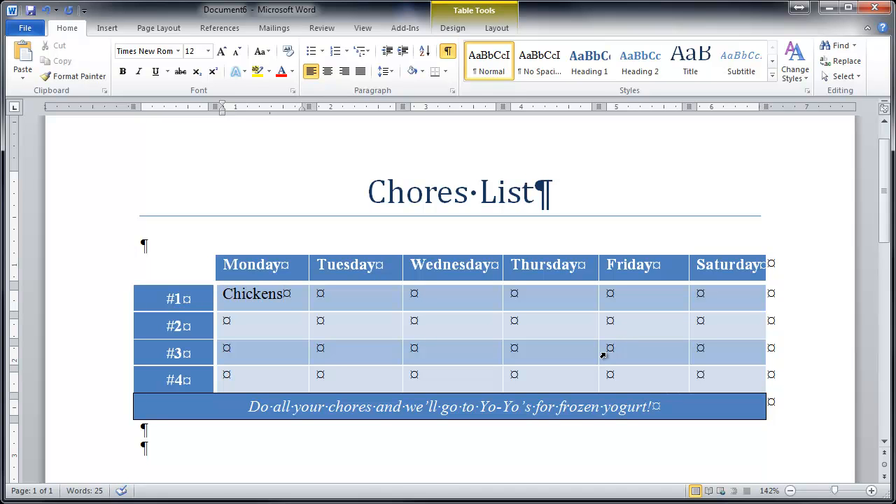
pyautogui.doubleClick(252, 294)
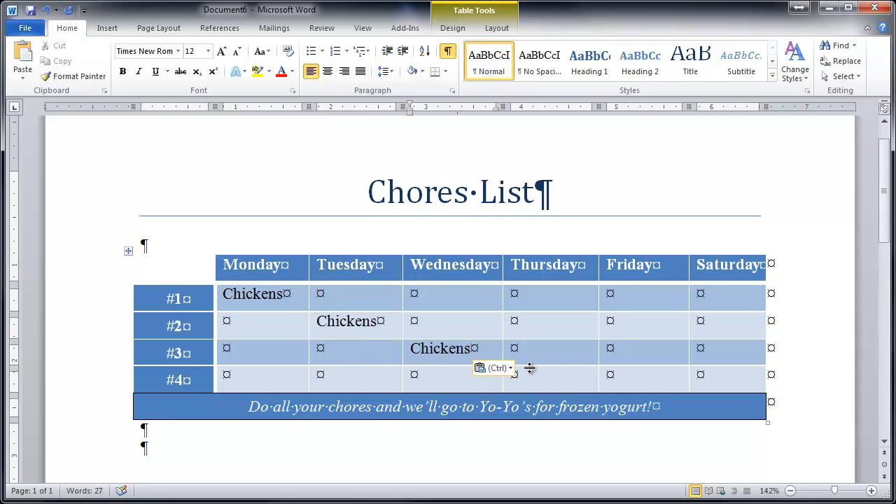
pyautogui.click(539, 375)
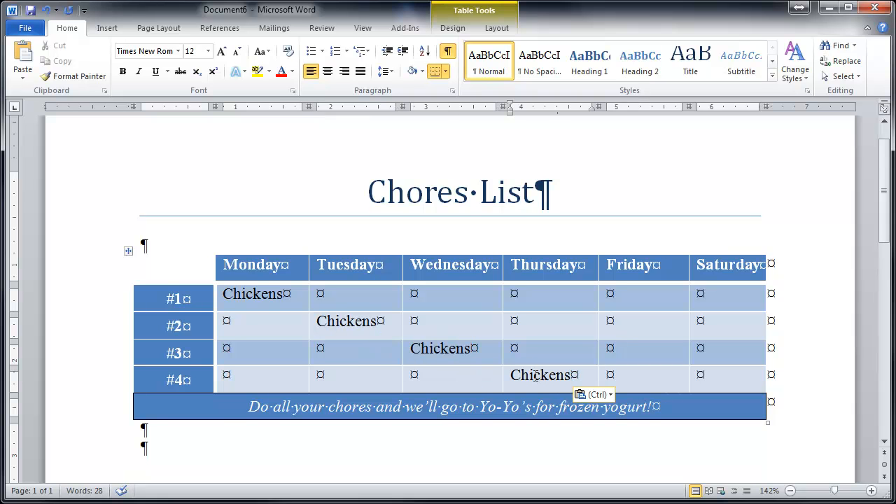
pyautogui.moveTo(635, 297)
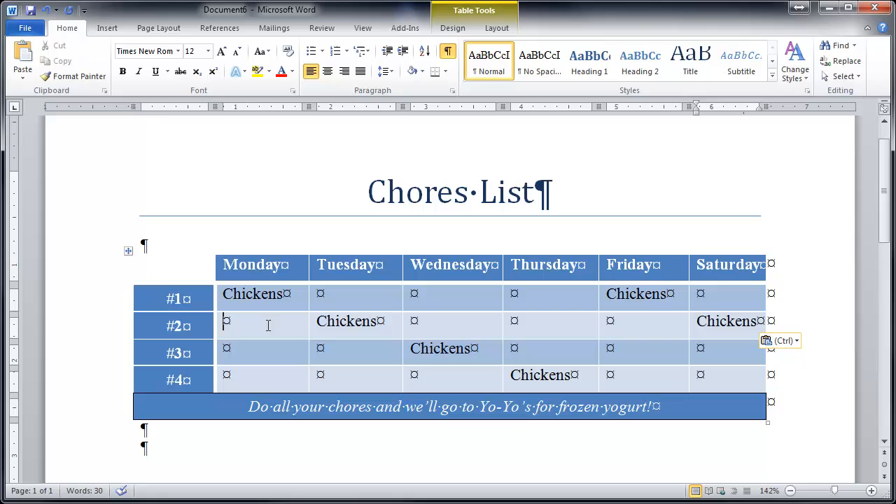
pyautogui.write('Feed')
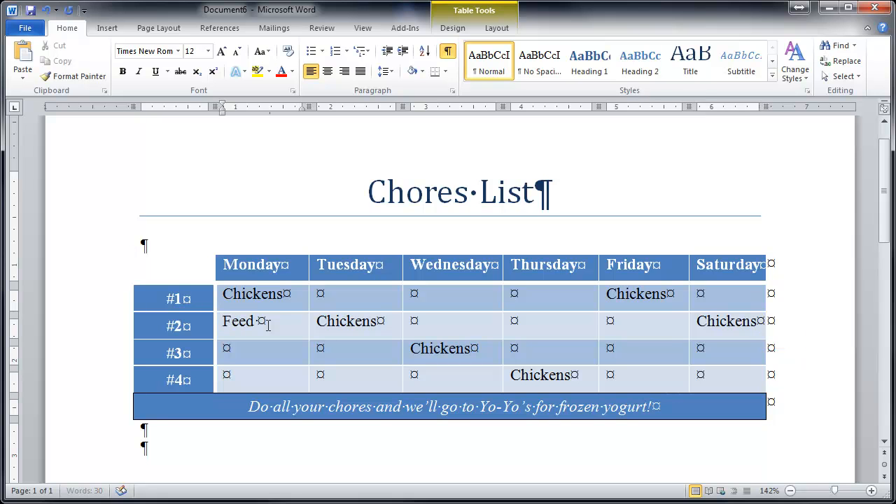
pyautogui.write('Dogs')
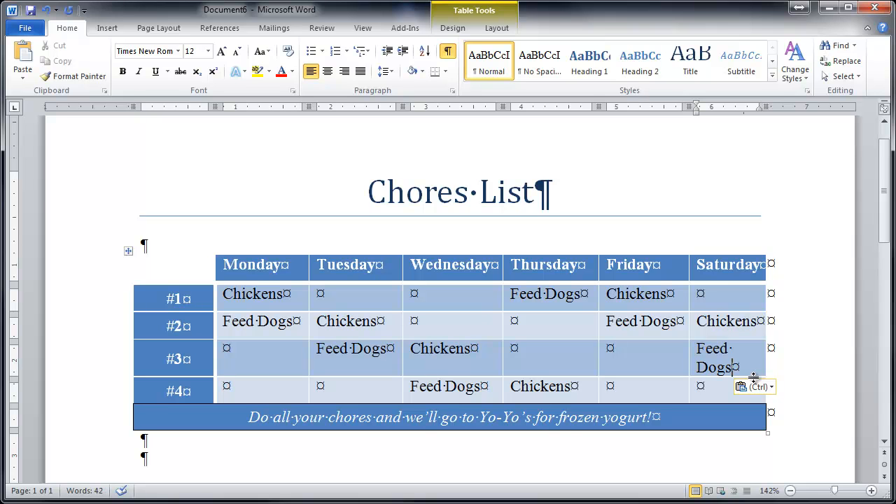
pyautogui.moveTo(389, 282)
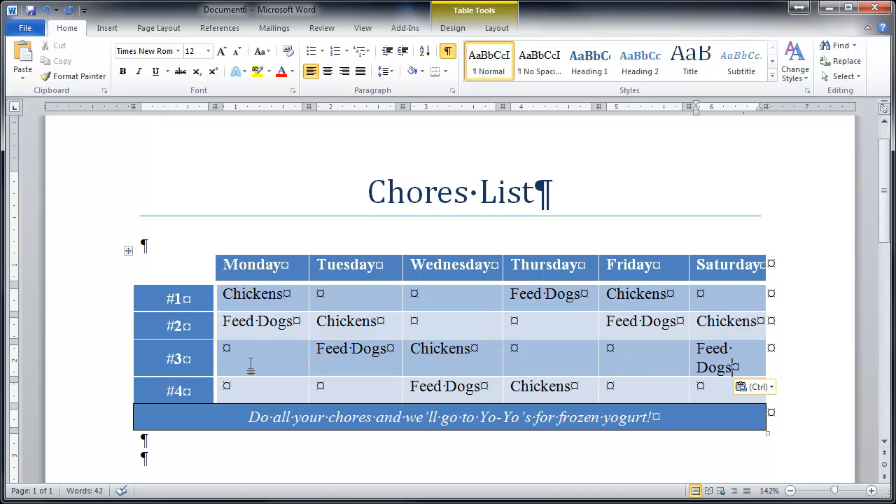
pyautogui.moveTo(250, 343)
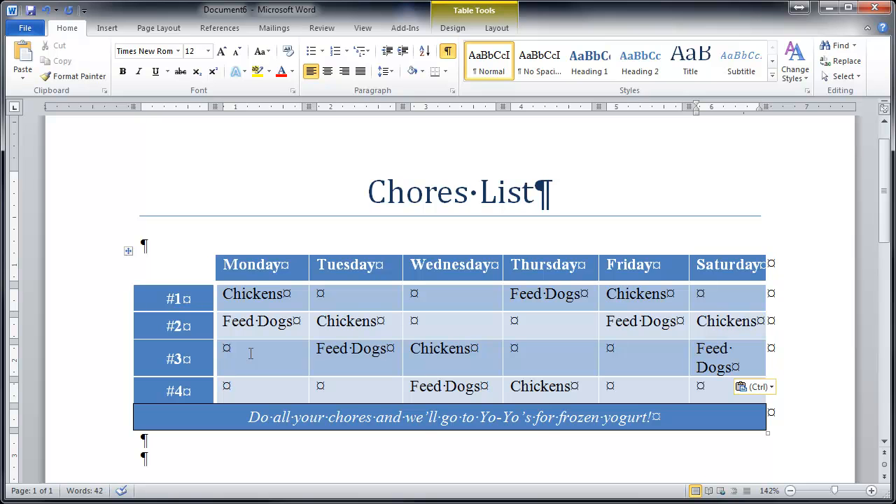
pyautogui.click(224, 353)
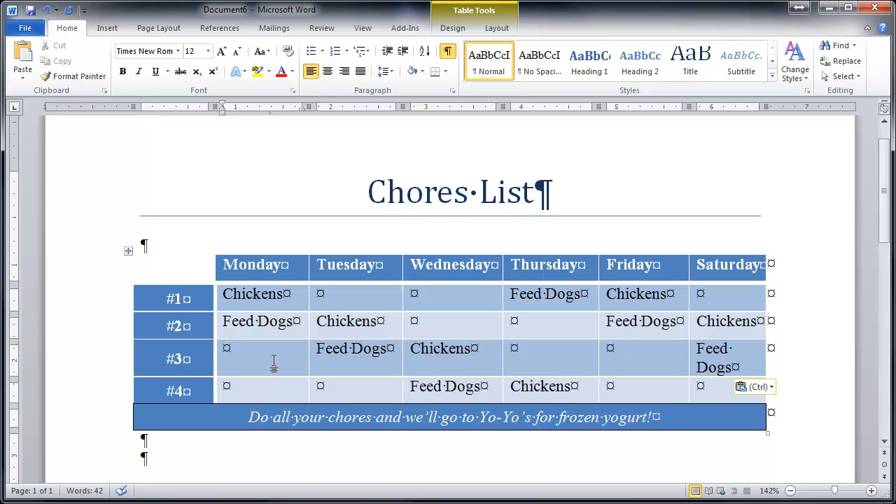
pyautogui.click(238, 357)
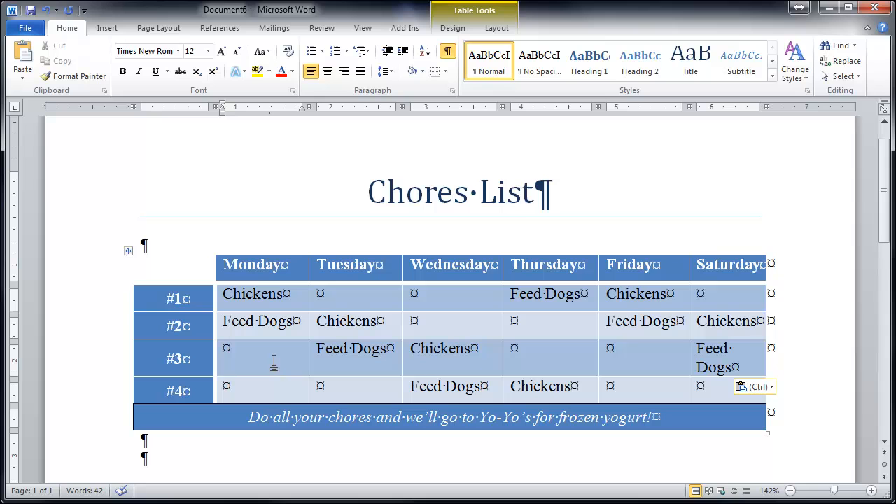
pyautogui.click(252, 348)
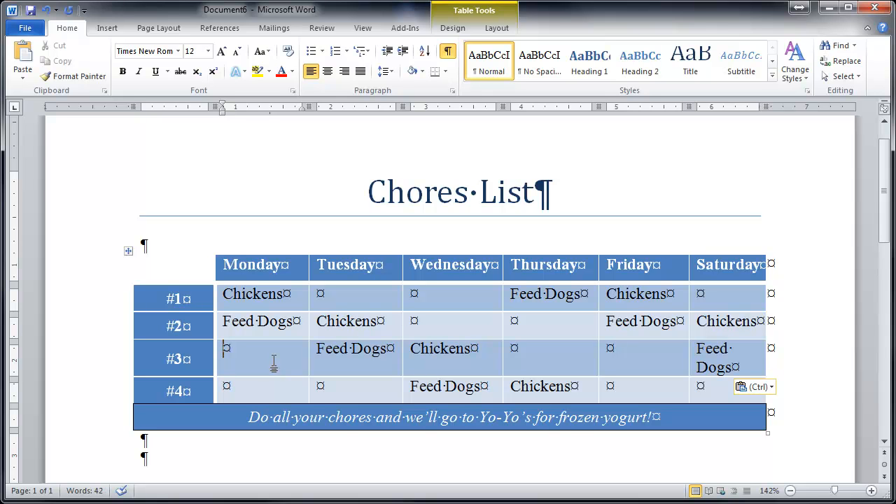